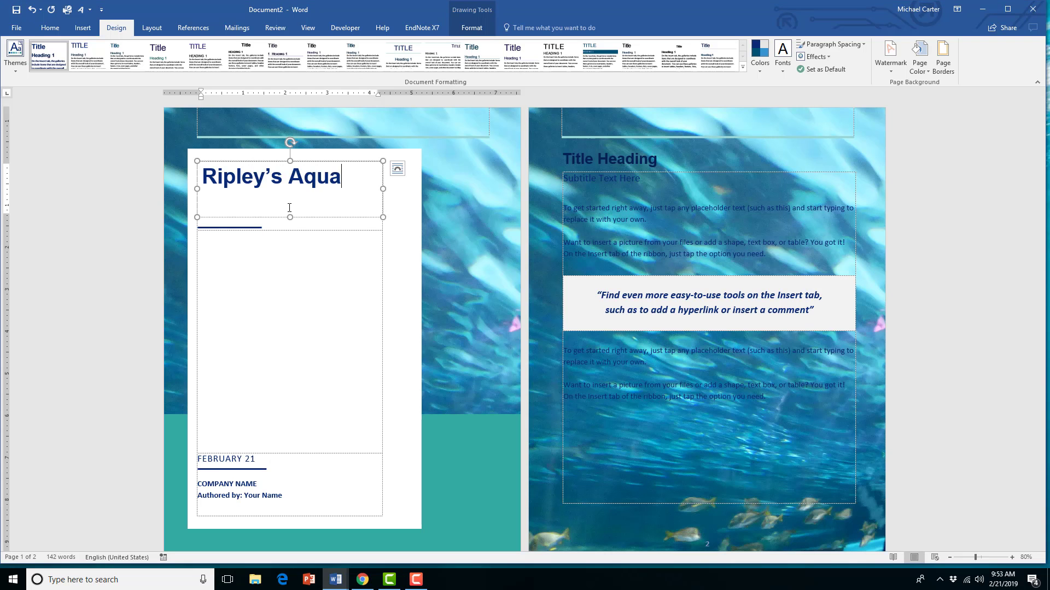
Step: Preview the finished Word gallery: report title and an orange jellyfish photo placed in the table
text(rium Report)
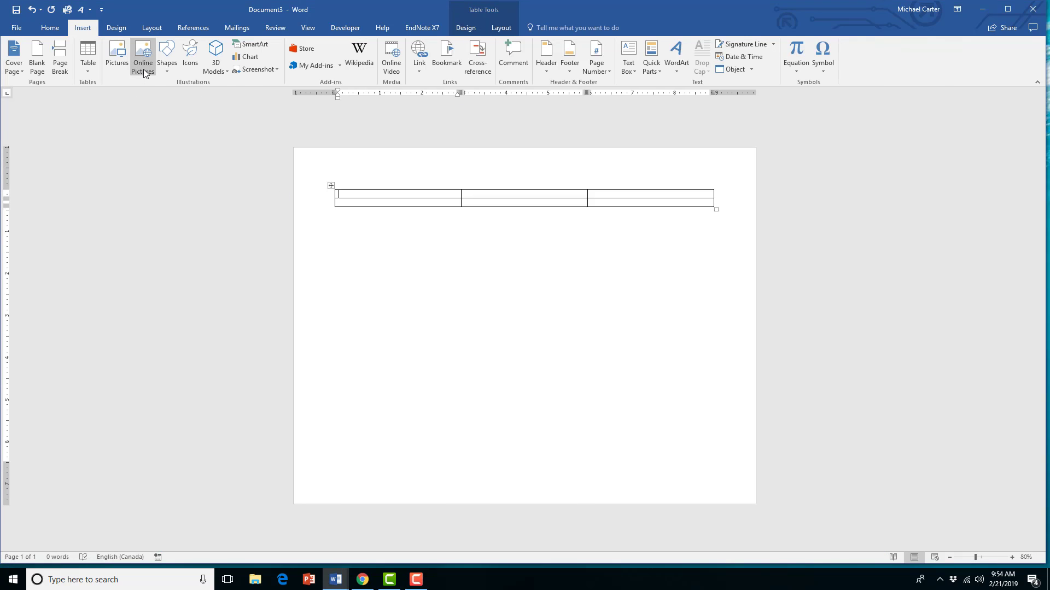
click(143, 57)
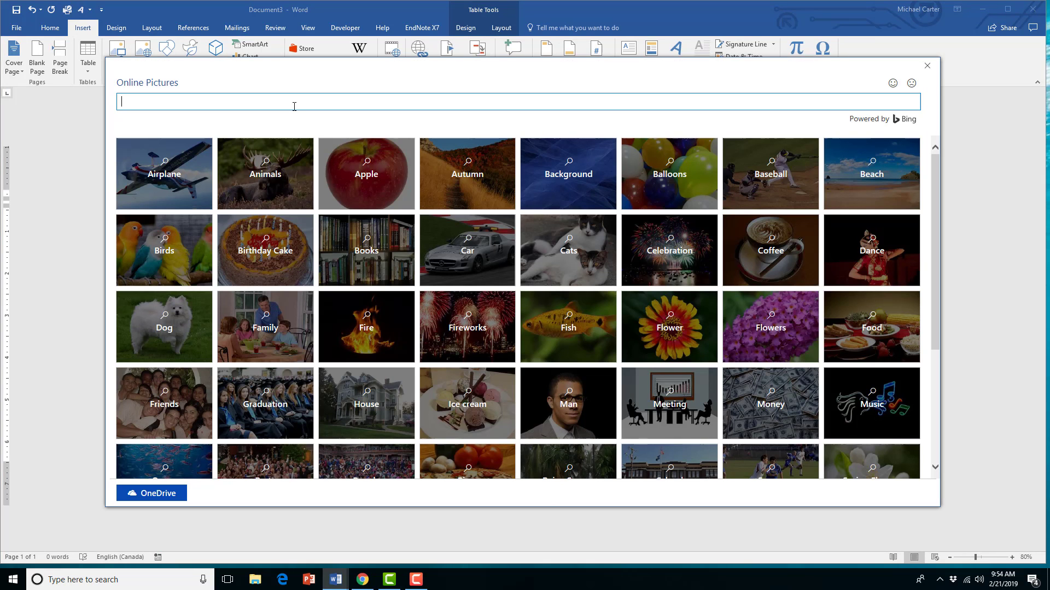
text(jelly fish)
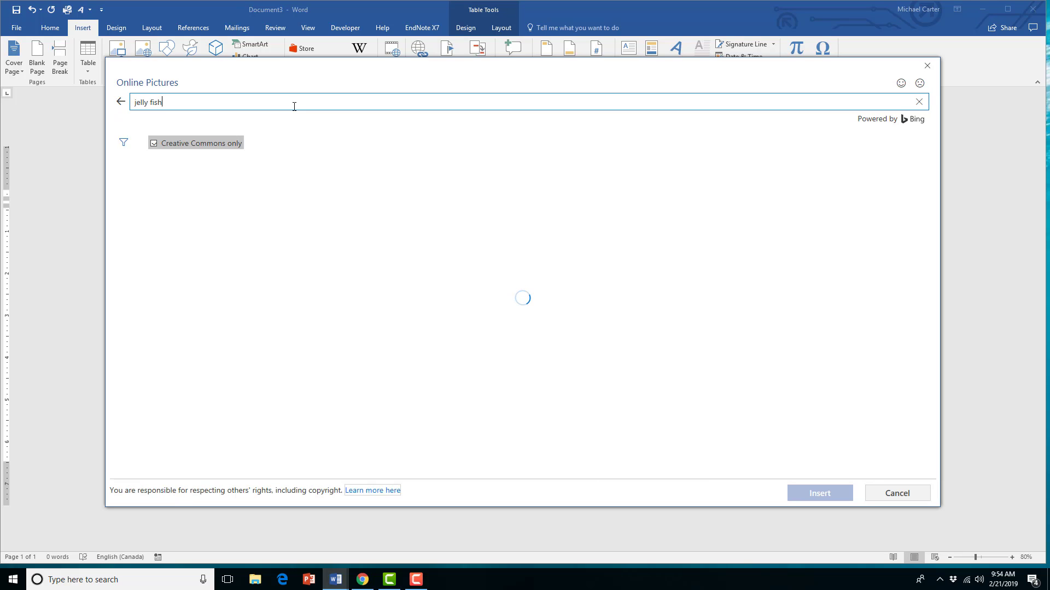
click(402, 194)
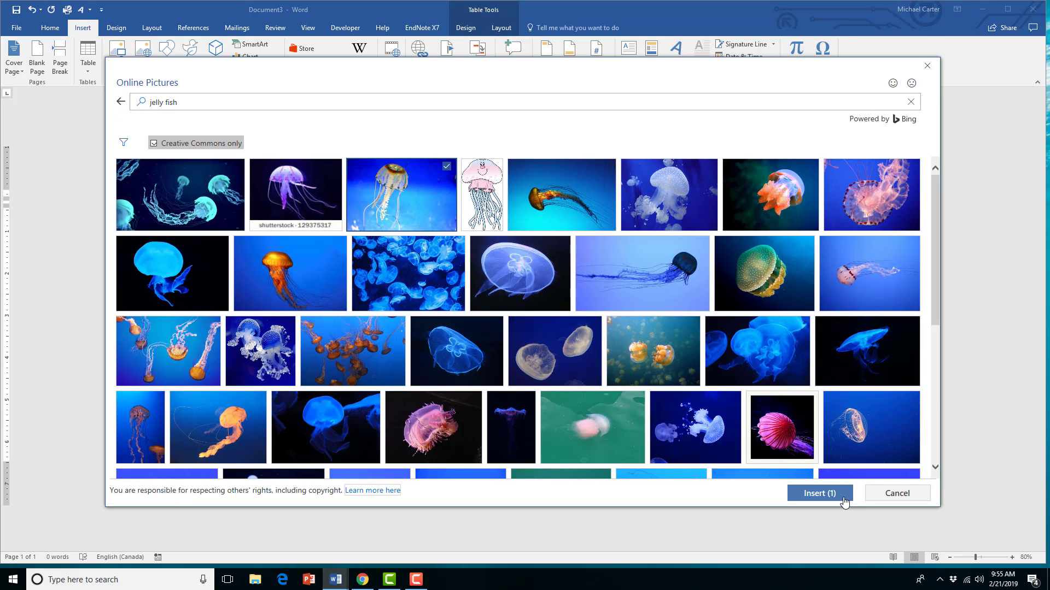
click(819, 493)
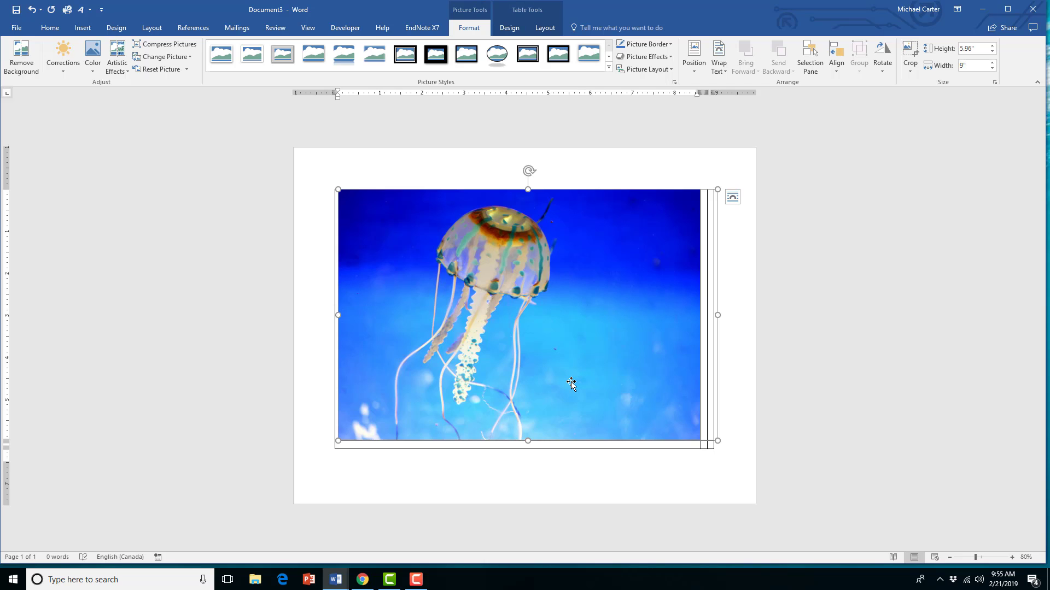
mouse_move(560, 444)
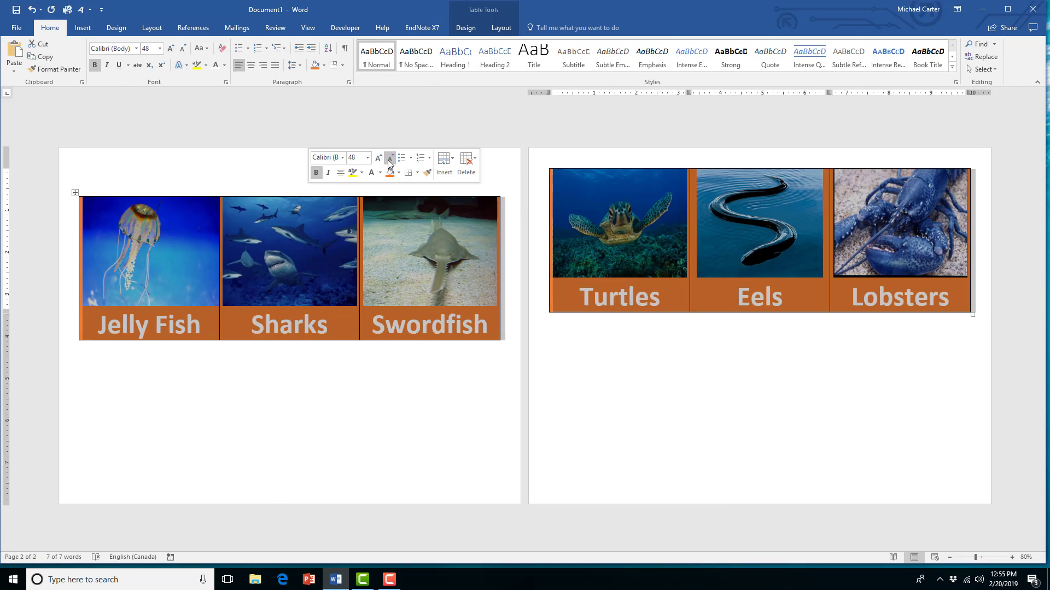
Step: Preview the PowerPoint version with a texture-filled slide background, ending on a blank Word document
click(116, 28)
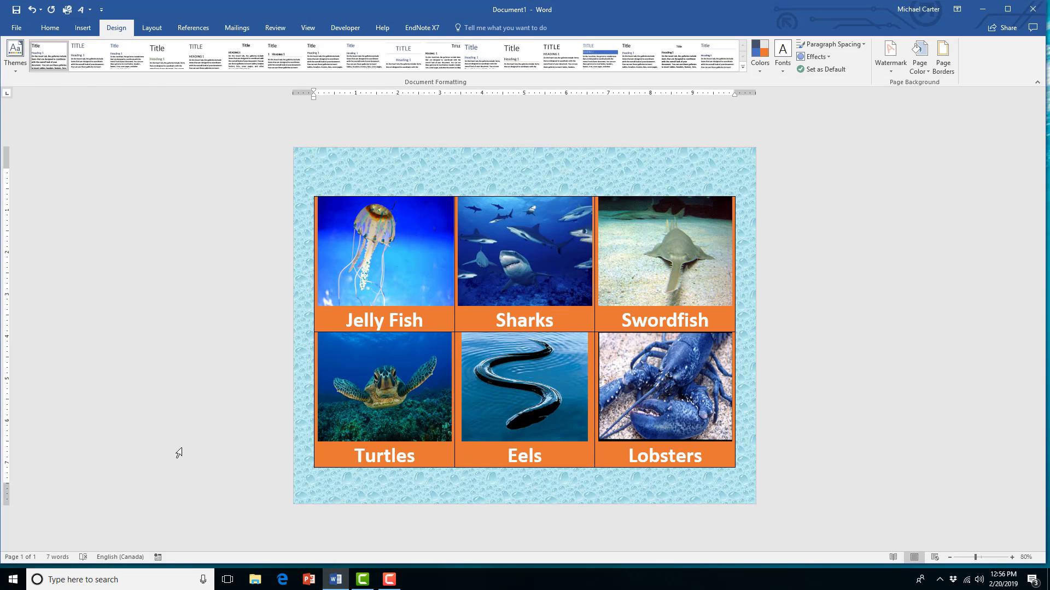
click(309, 580)
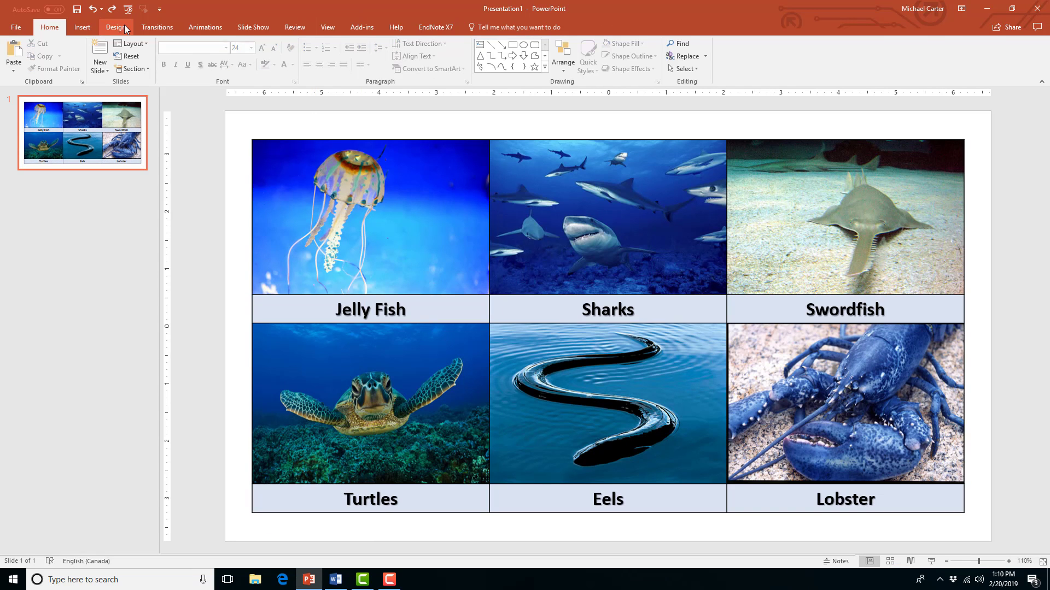
click(116, 27)
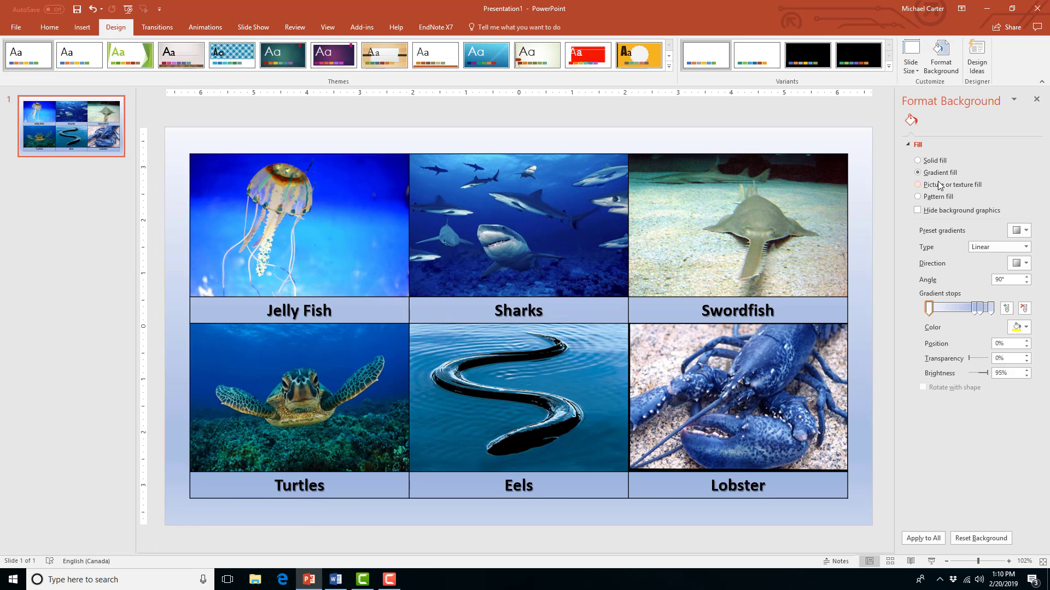
click(335, 579)
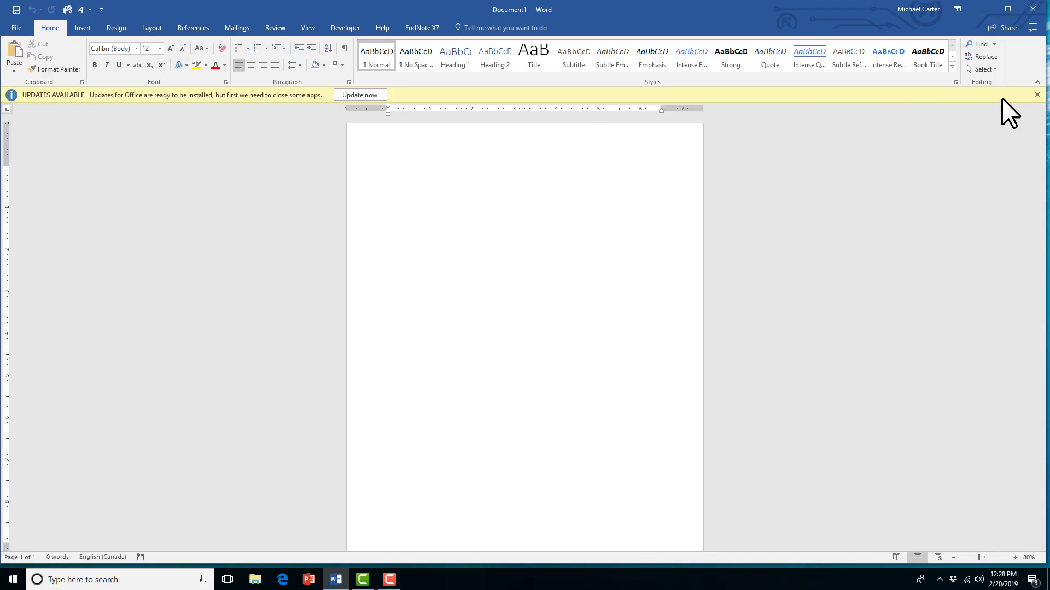
Step: Dismiss the Updates Available bar and show the Layout page-orientation choices
click(1037, 94)
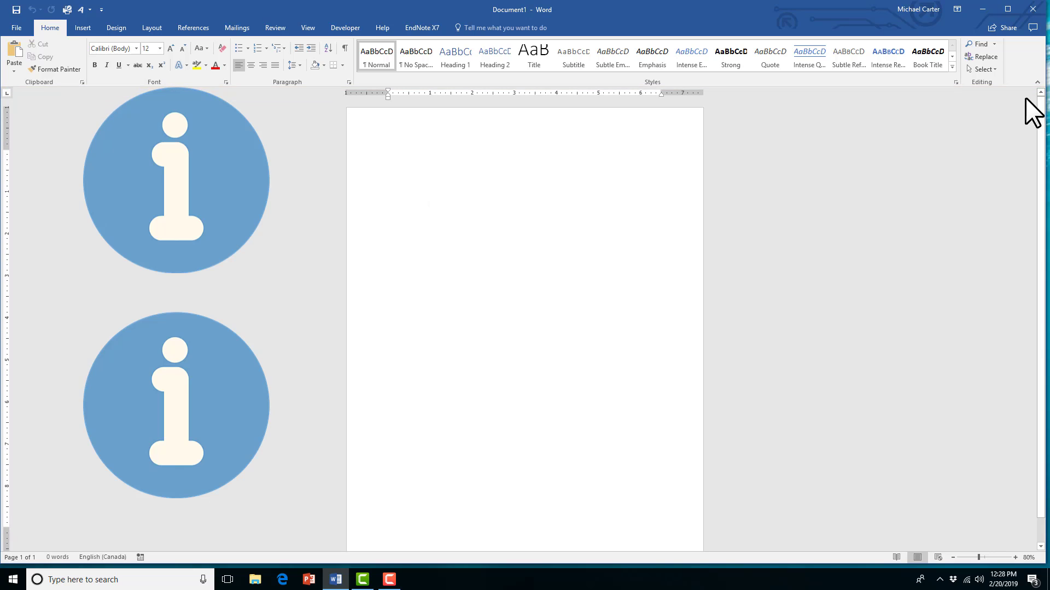
click(116, 28)
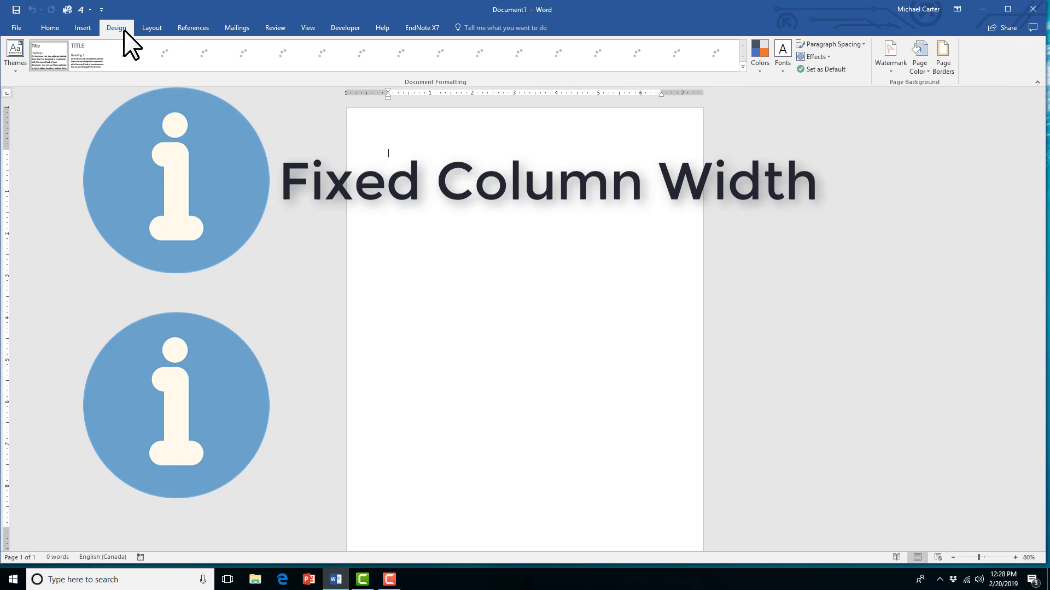
click(152, 27)
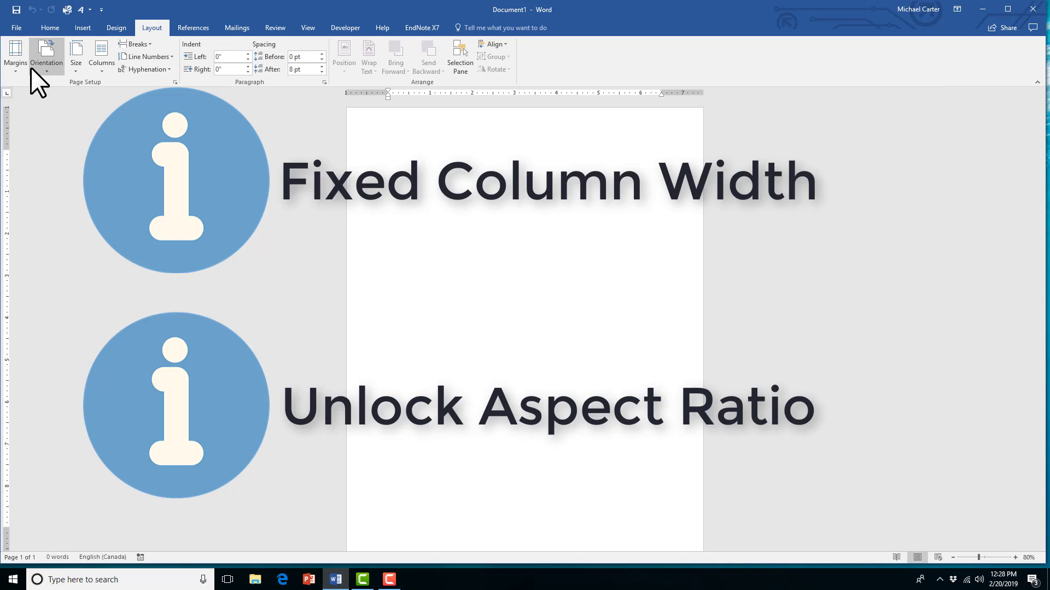
click(46, 57)
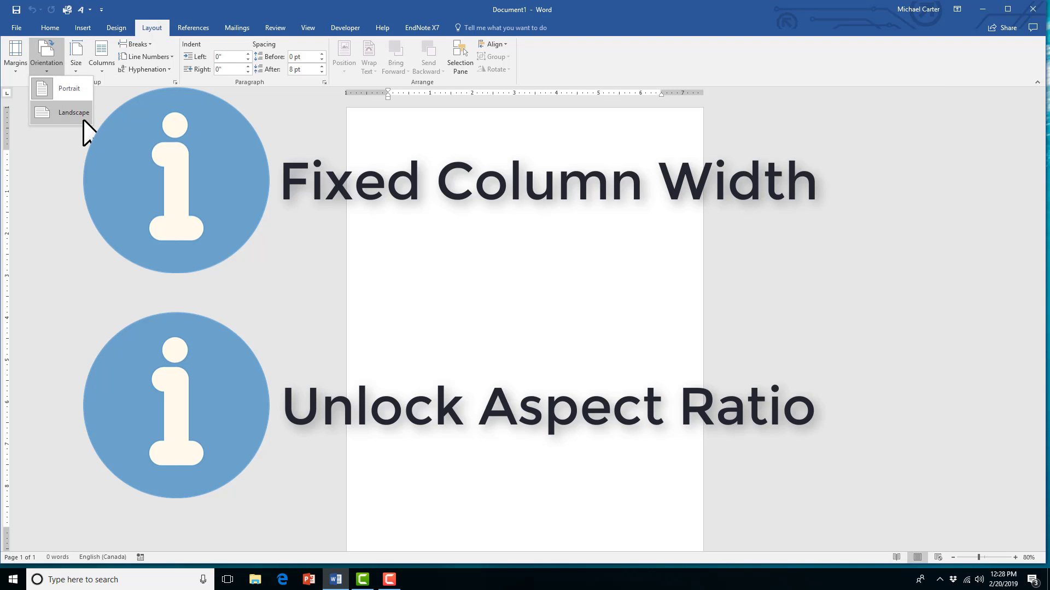
Step: Make the page landscape with Narrow half-inch margins
click(74, 111)
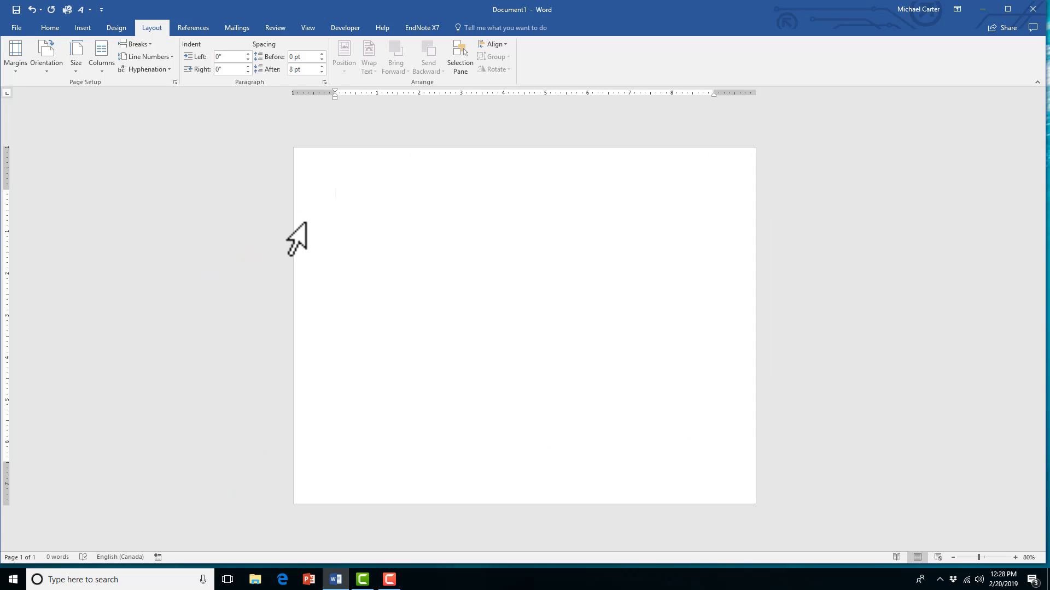
mouse_move(337, 197)
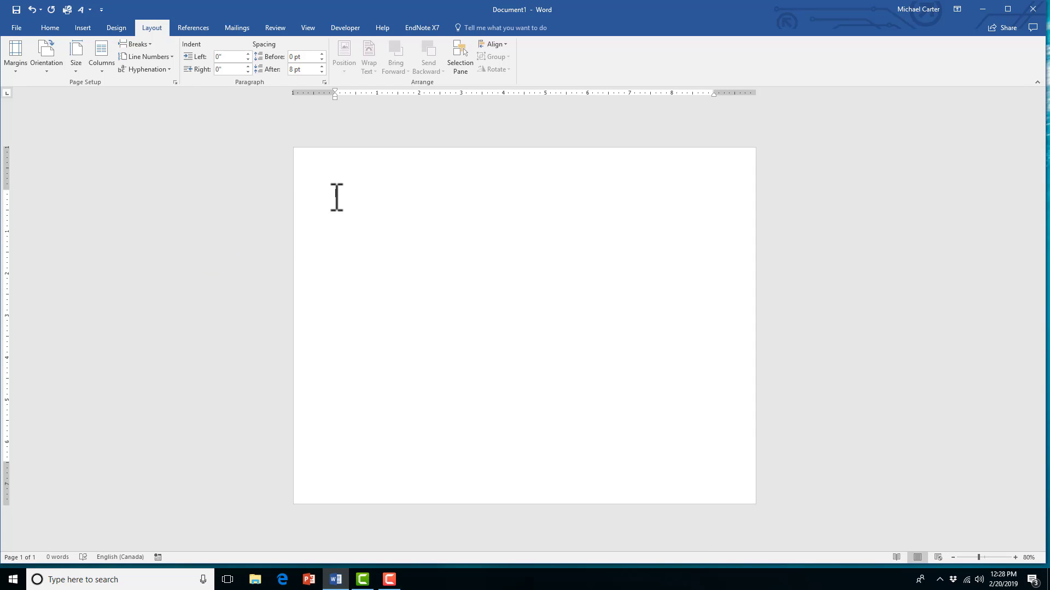
click(15, 56)
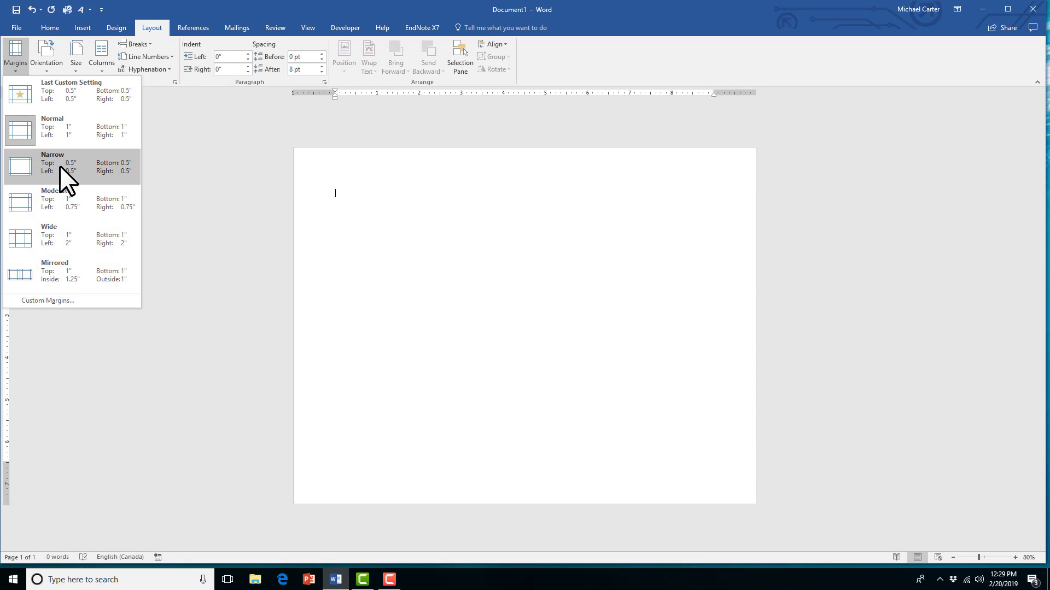
click(51, 163)
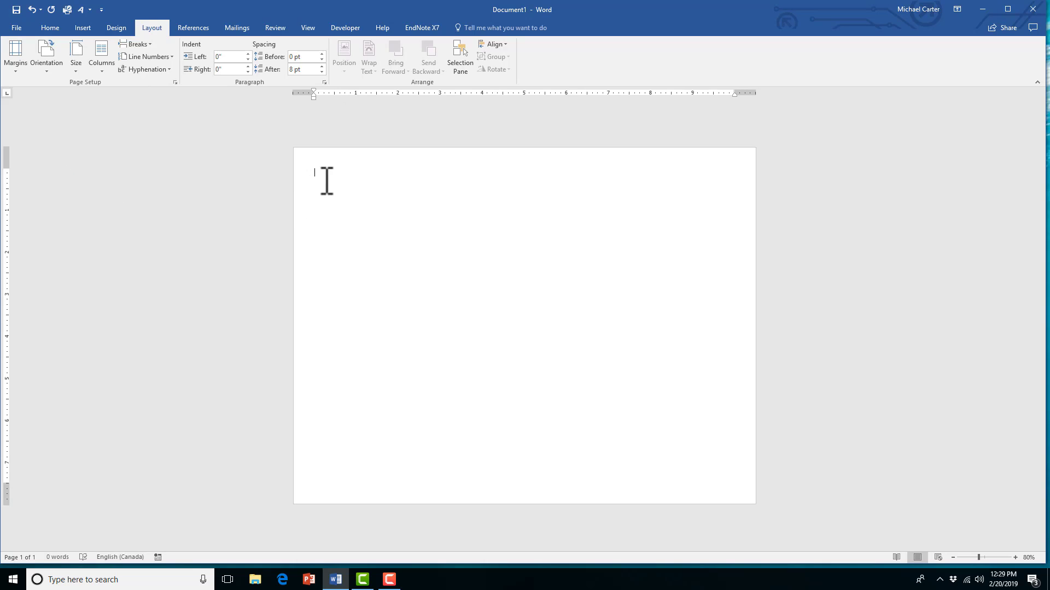
mouse_move(83, 27)
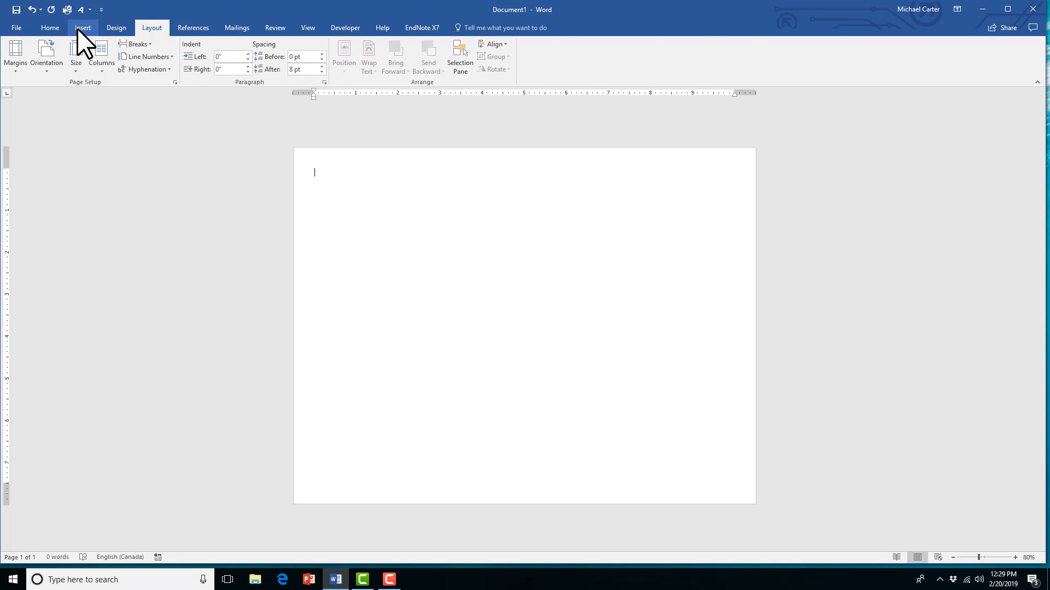
Step: Insert a three-column, two-row table into the document
click(82, 27)
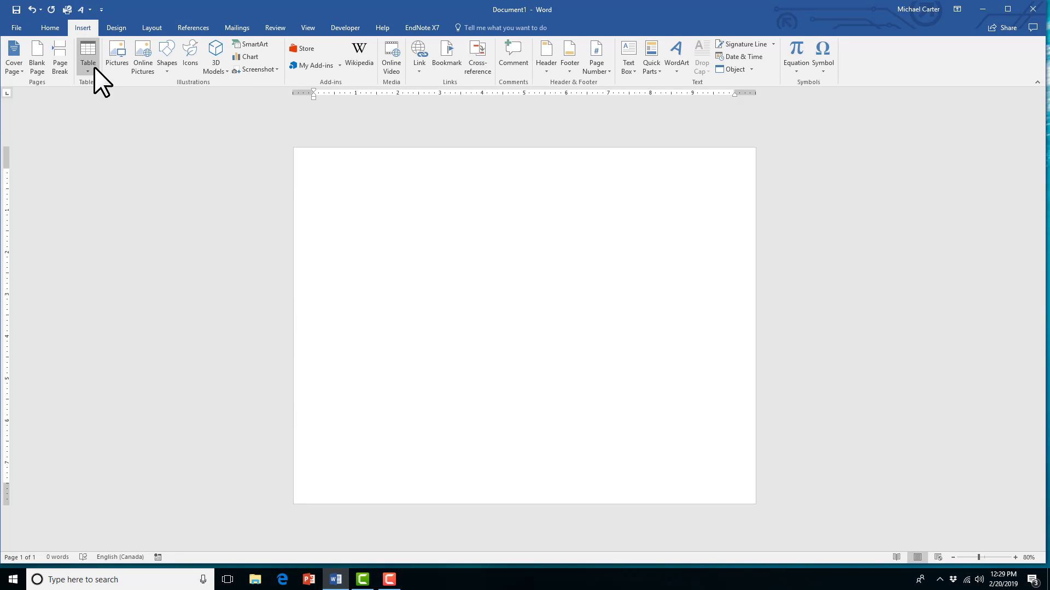
click(88, 57)
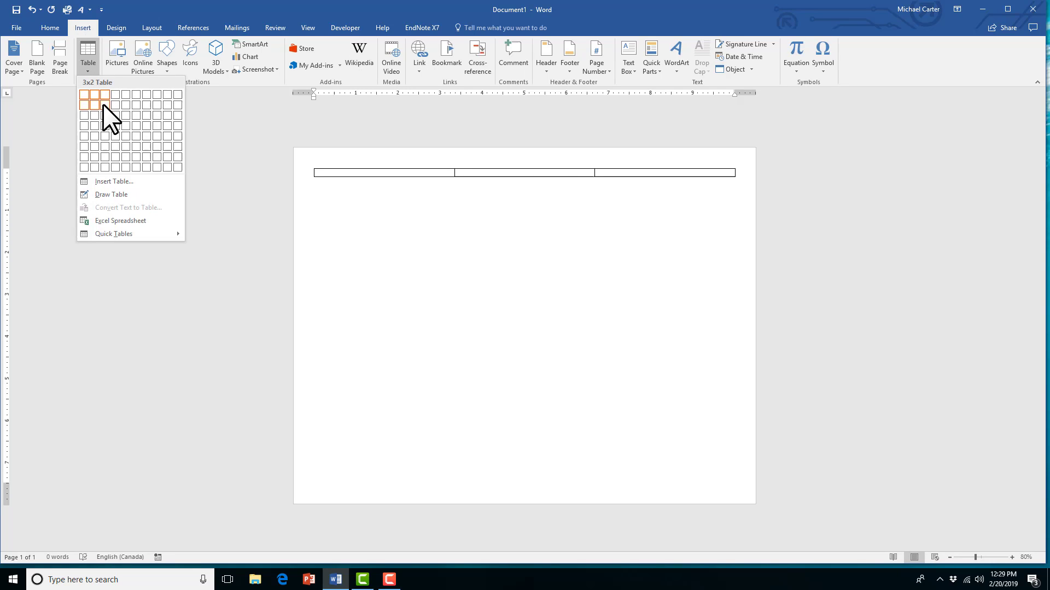
click(104, 102)
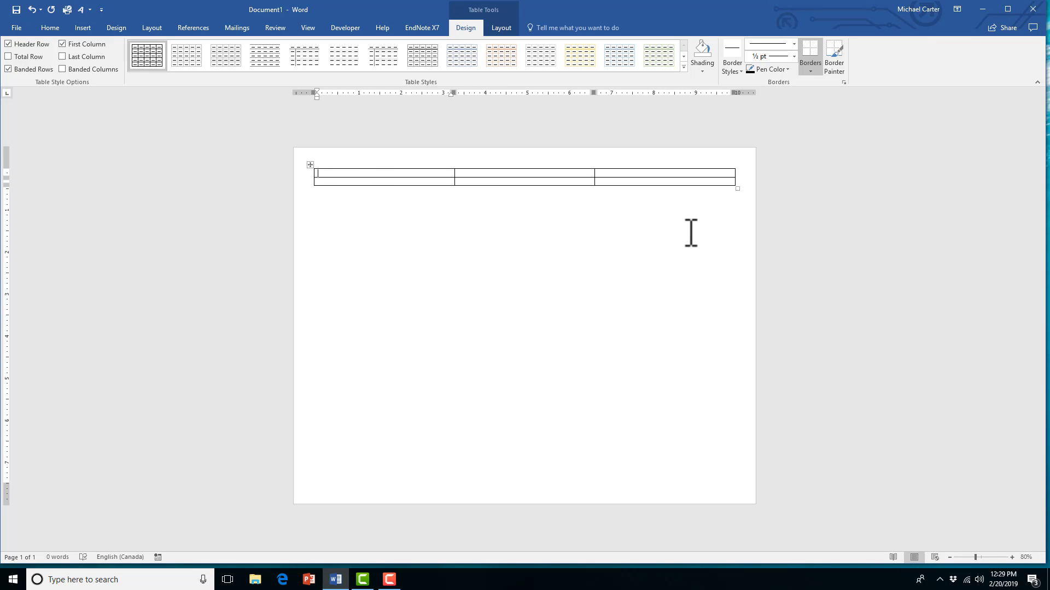
mouse_move(685, 226)
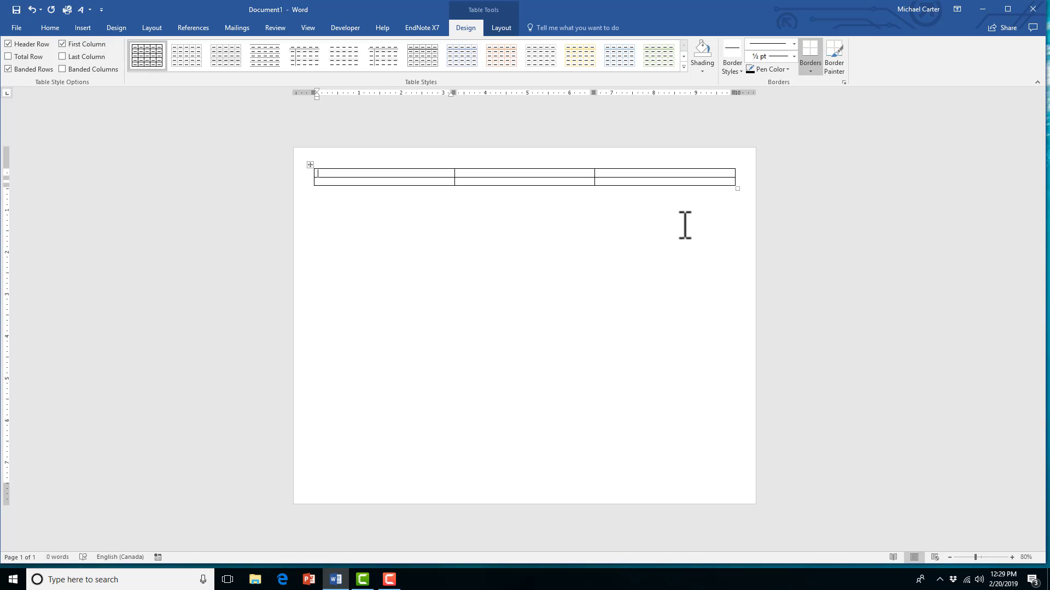
Step: Label the cells Jelly Fish, Sharks, Swordfish, Turtles, Eels and Lobsters
text(Je)
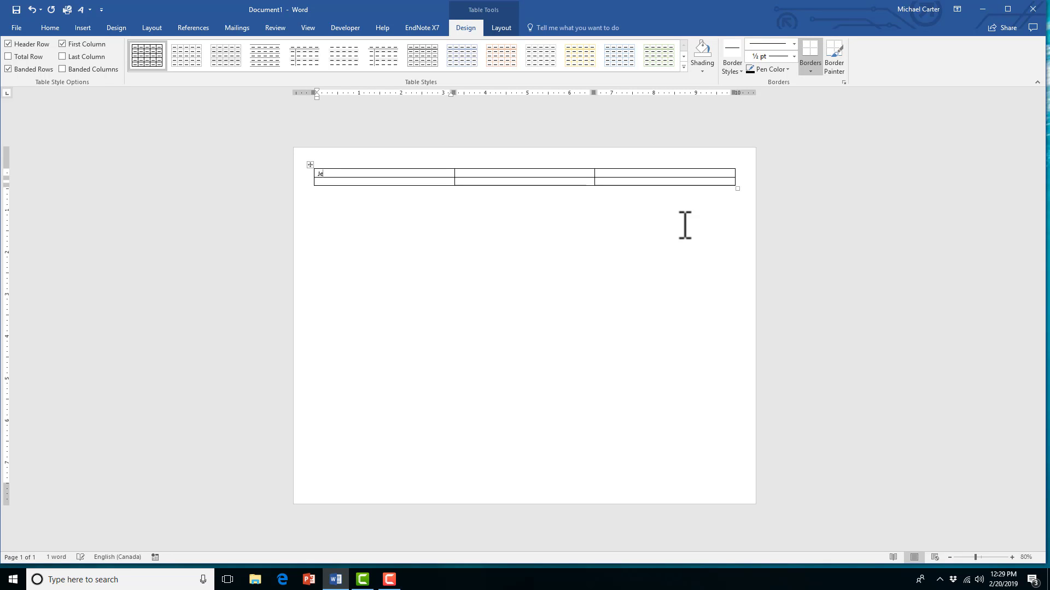
text(lly Fish)
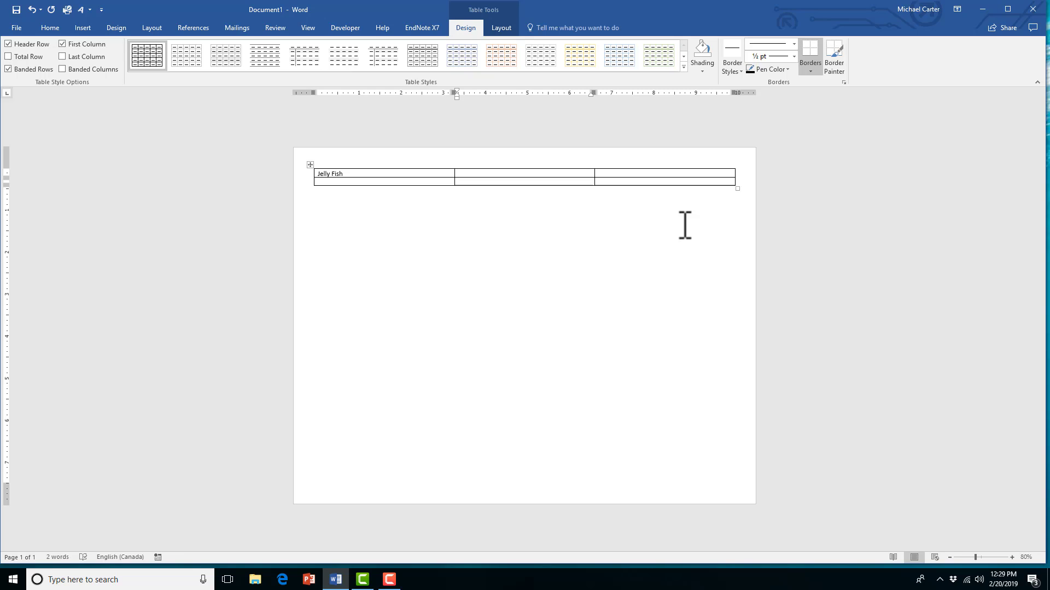
text(Sharks)
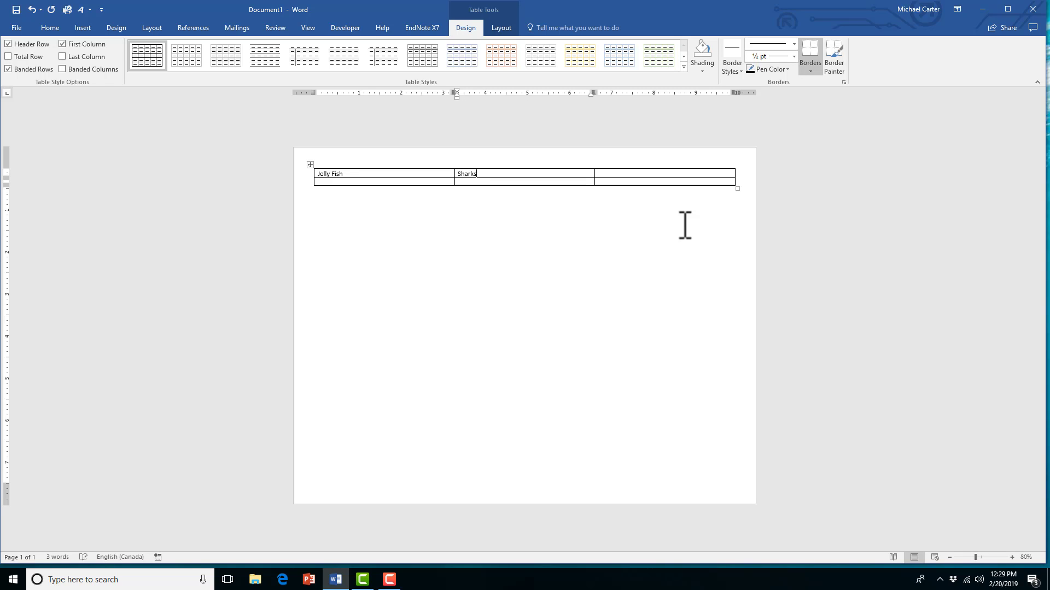
text(Swordfish)
click(383, 182)
text(Tu)
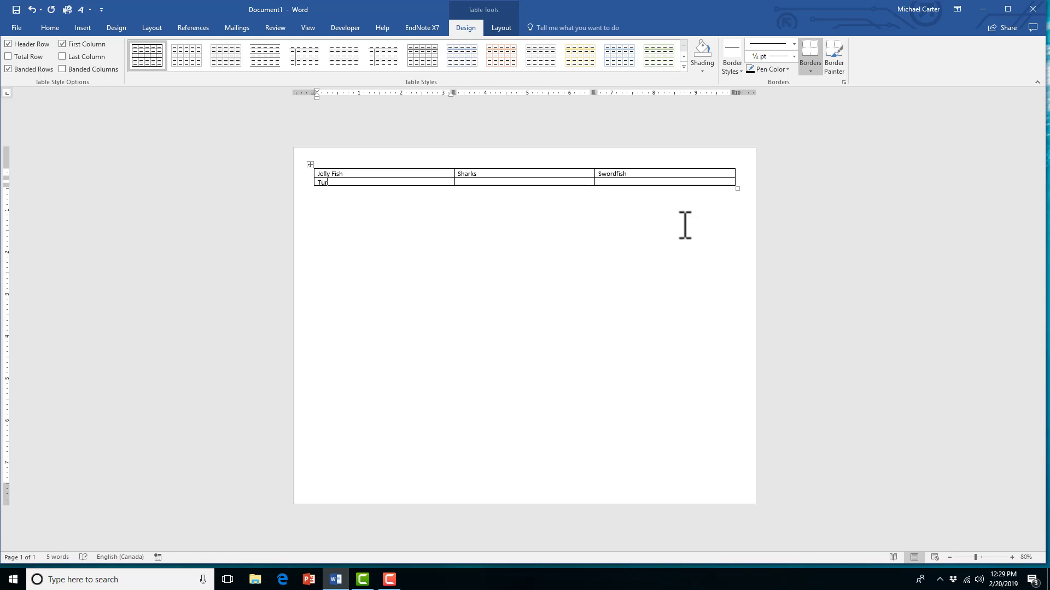
text(tles	Eels)
click(665, 181)
text(Lobsters)
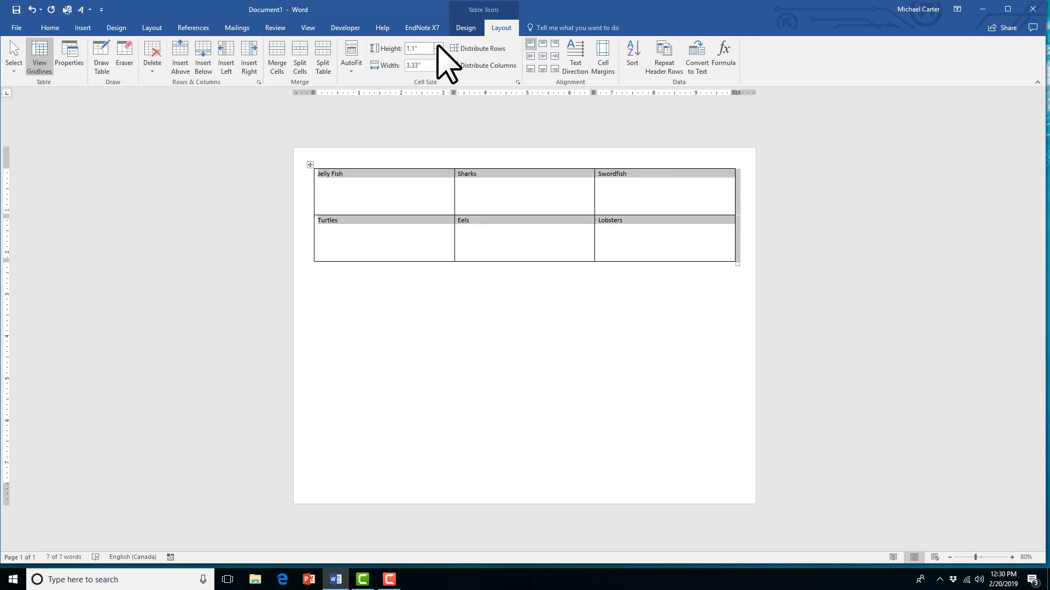
Step: Set the row height to 2.9 inches and align the names Bottom Center
click(440, 45)
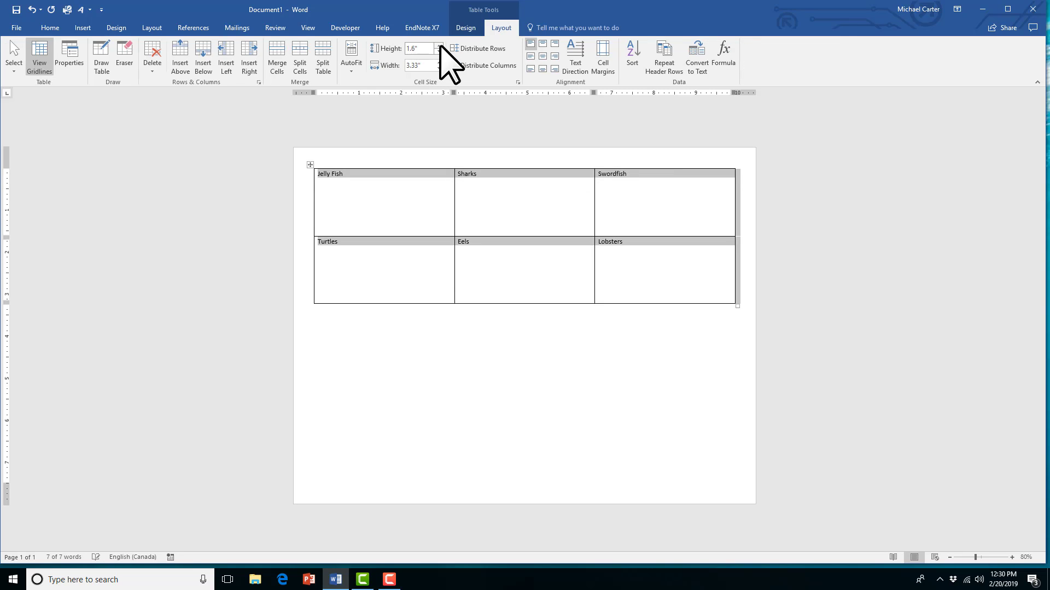
click(439, 45)
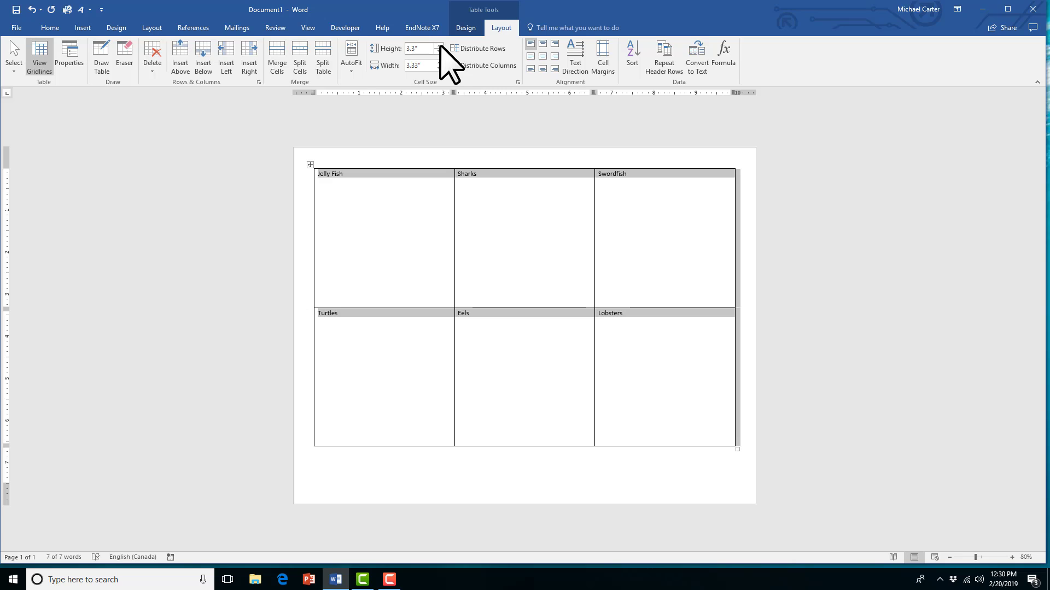
triple_click(417, 47)
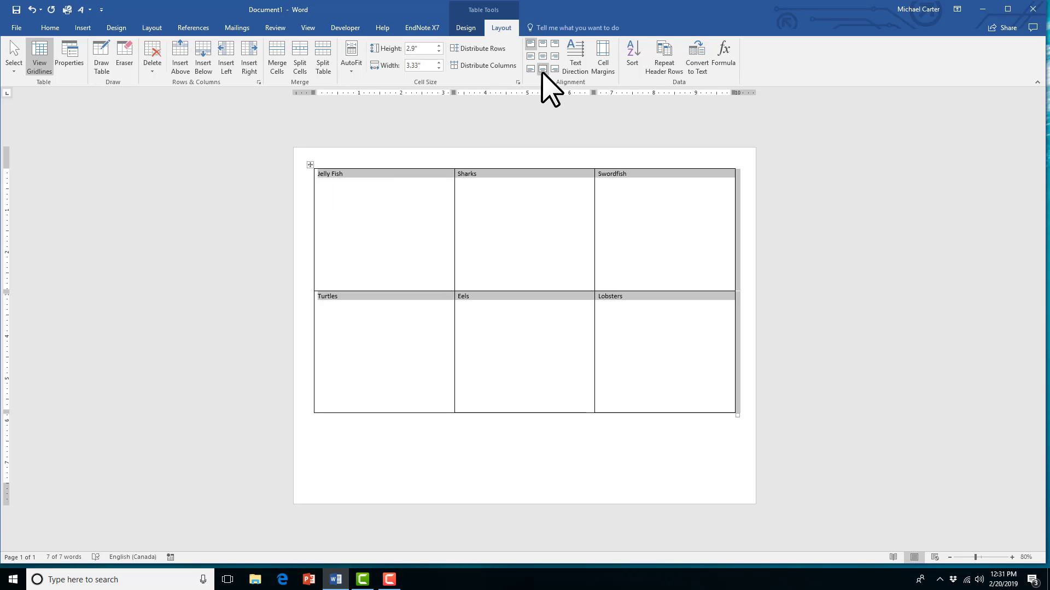
click(530, 57)
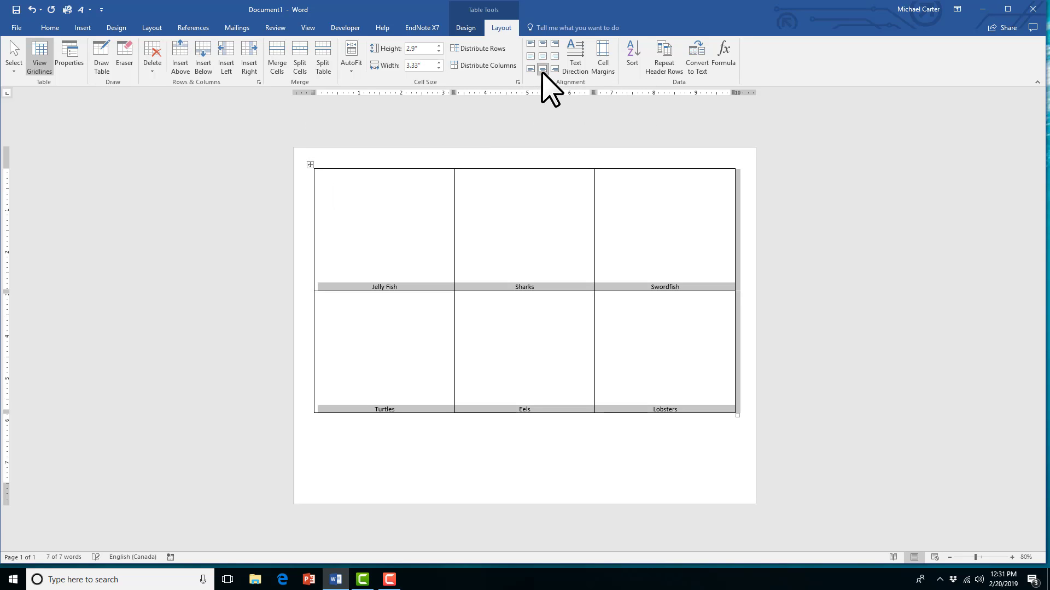
mouse_move(311, 165)
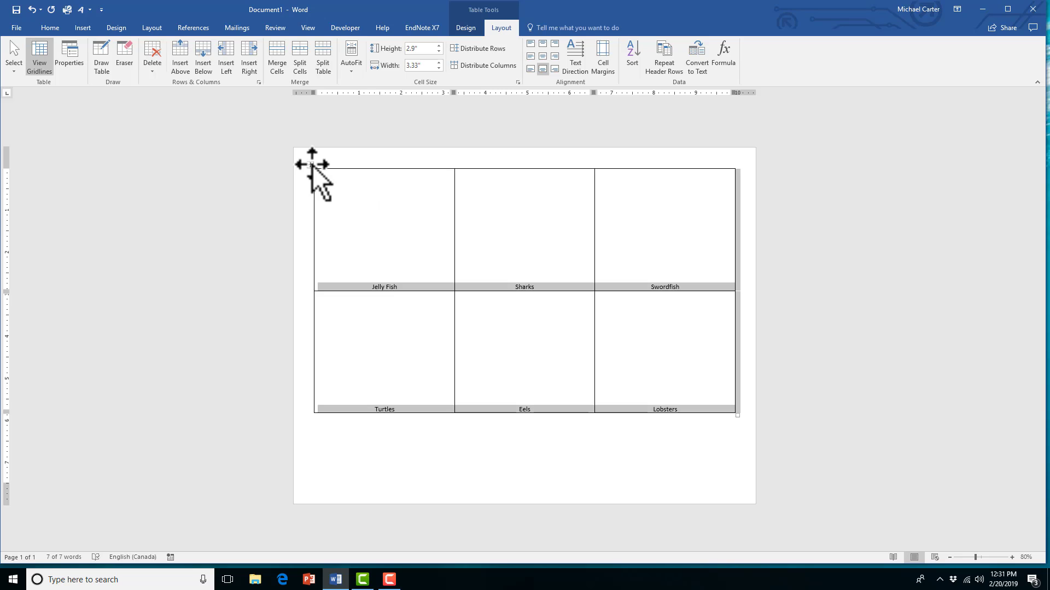
Step: Drag the table lower on the page and set AutoFit to Fixed Column Width
drag(311, 164, 311, 209)
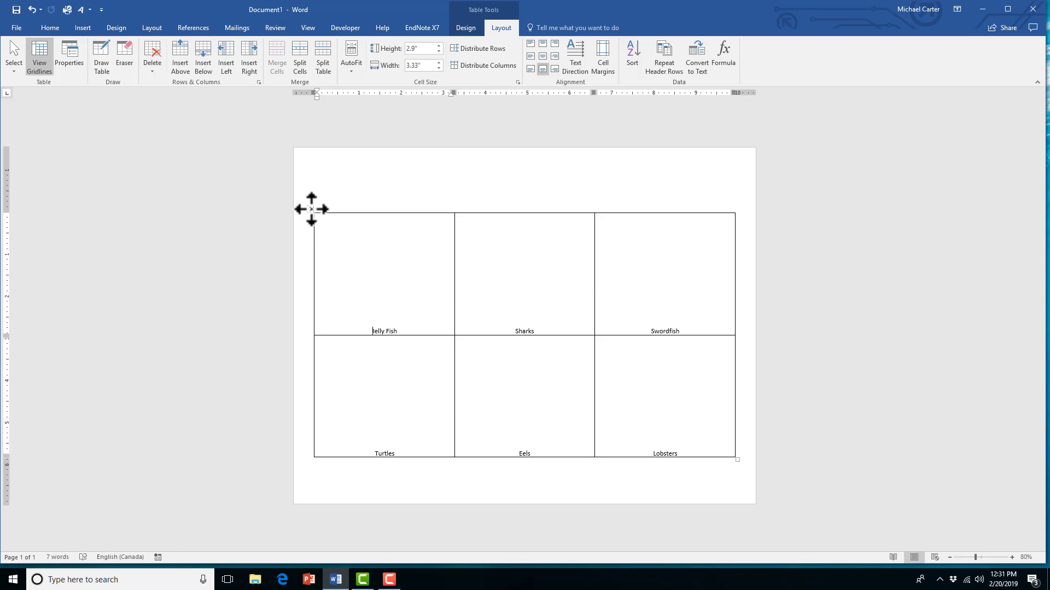
mouse_move(308, 191)
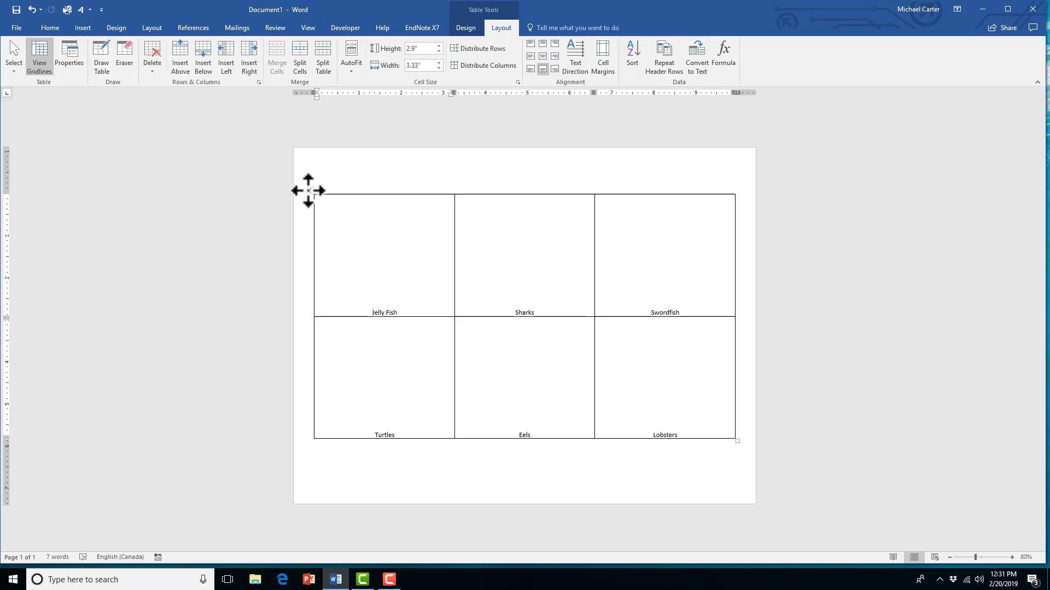
mouse_move(403, 136)
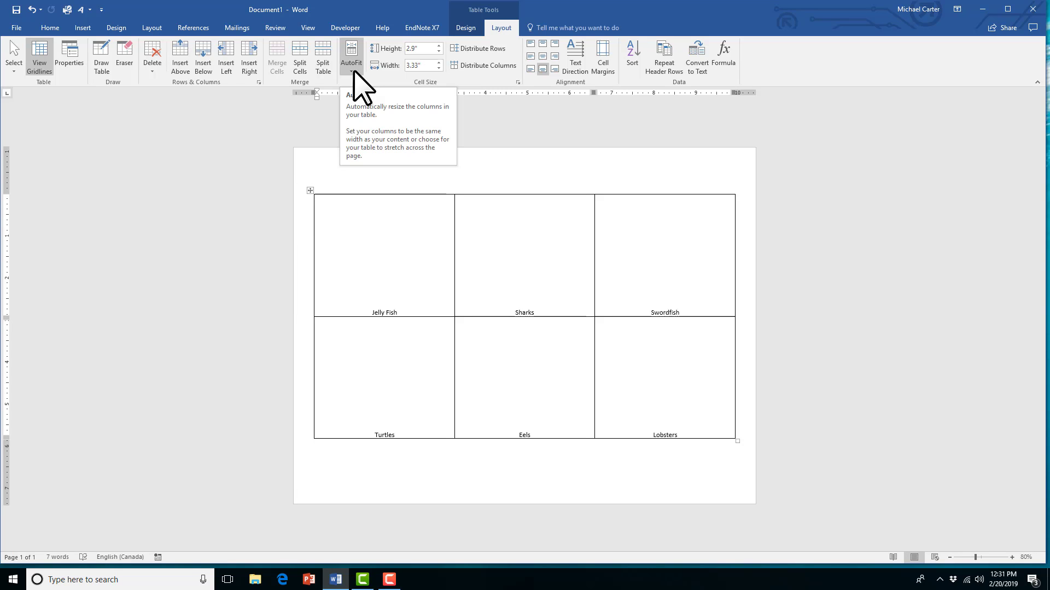
click(351, 53)
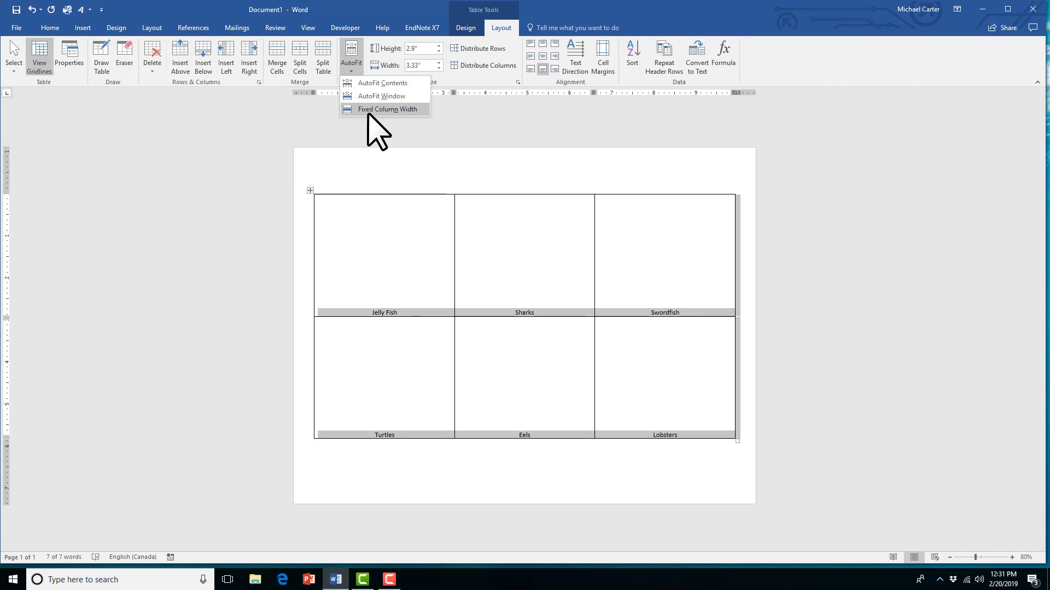
click(387, 109)
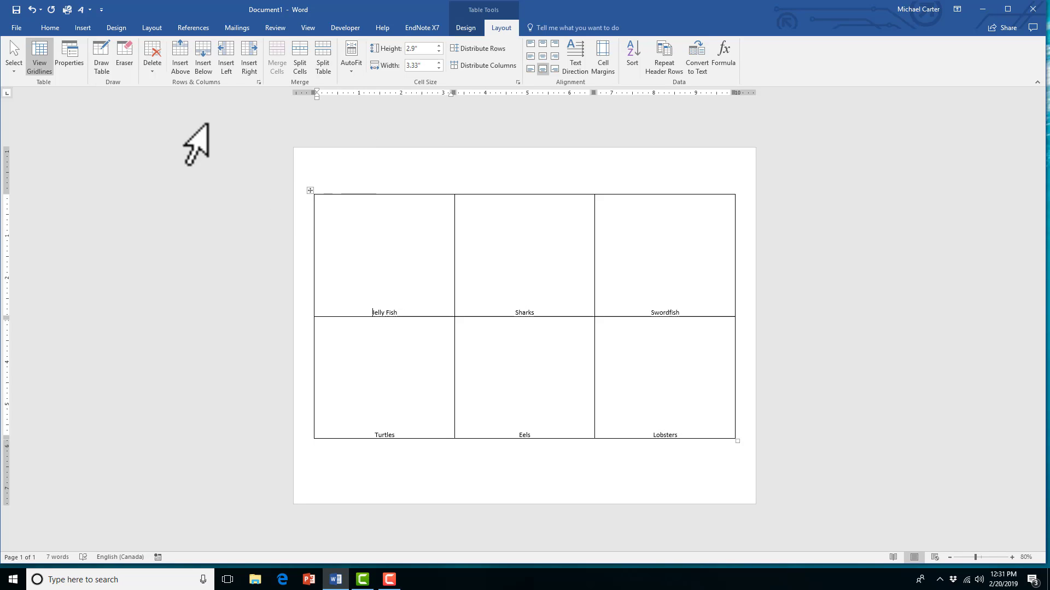
Step: Search Online Pictures for 'Jelly Fish' and insert the blue jellyfish photo into its cell
click(81, 27)
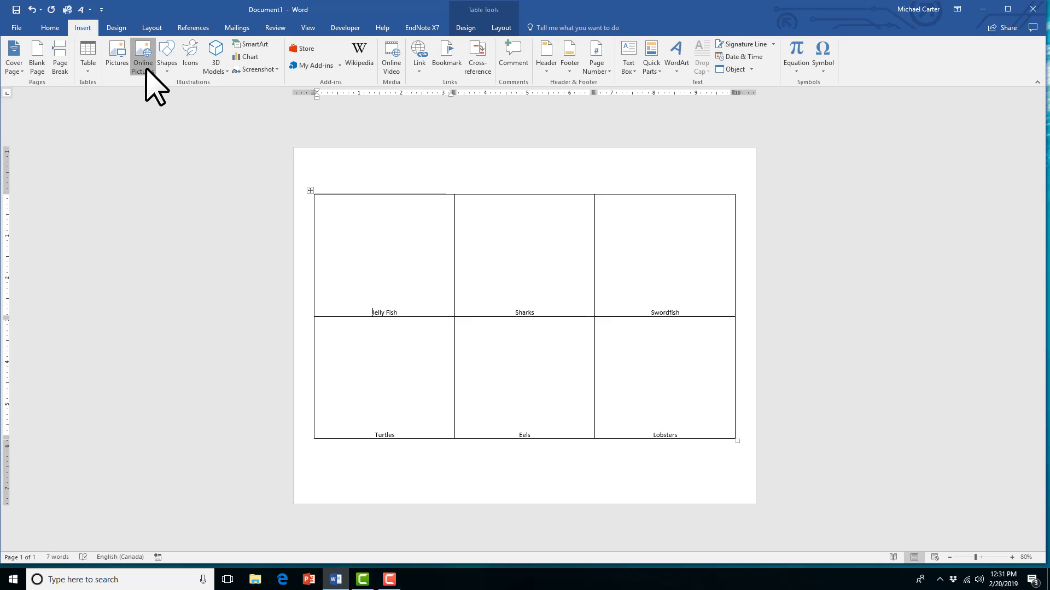
click(143, 56)
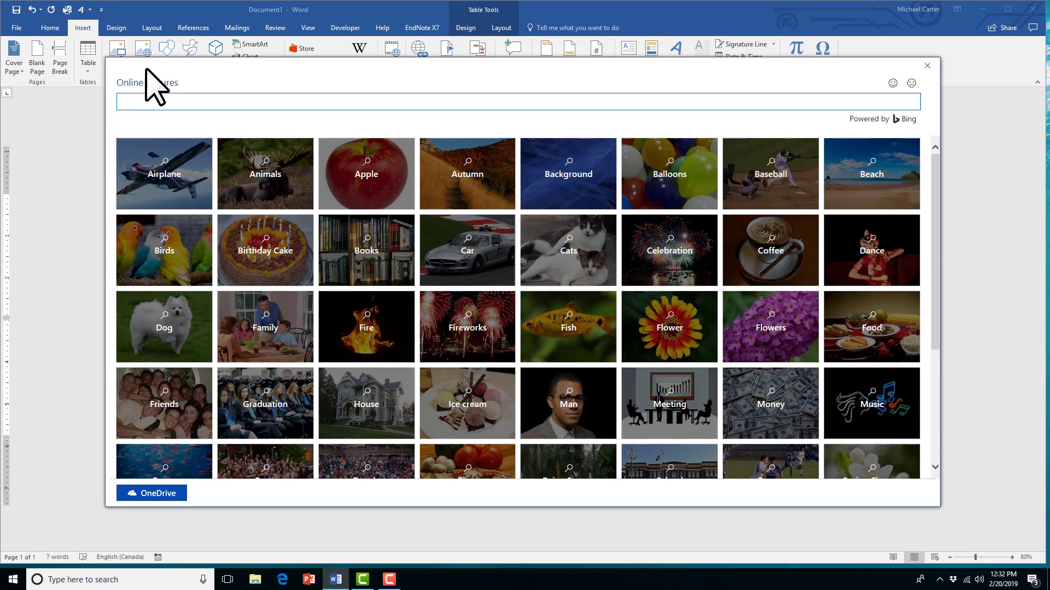
mouse_move(170, 102)
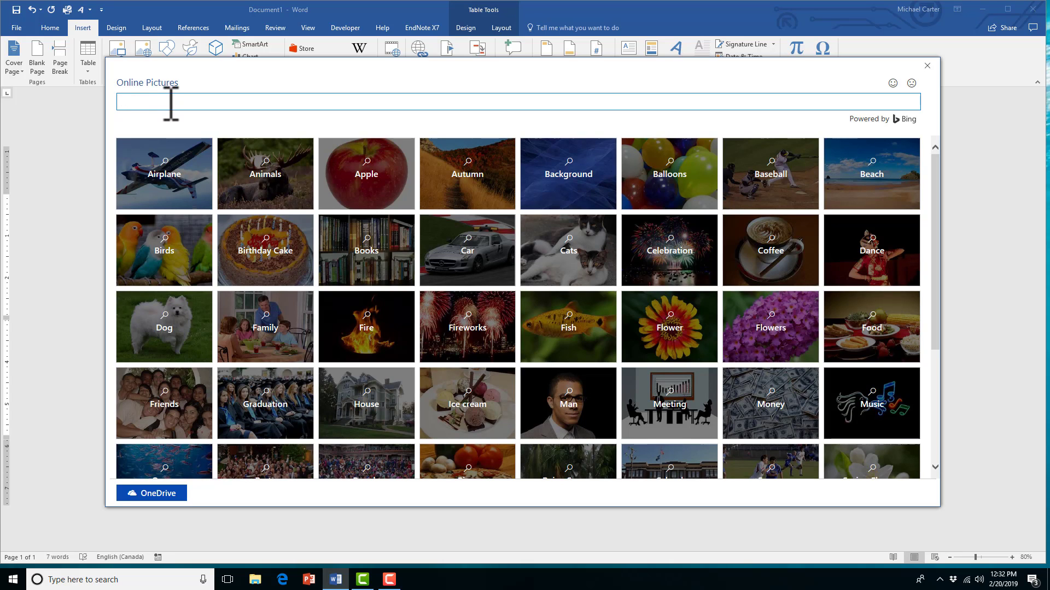
text(Jel)
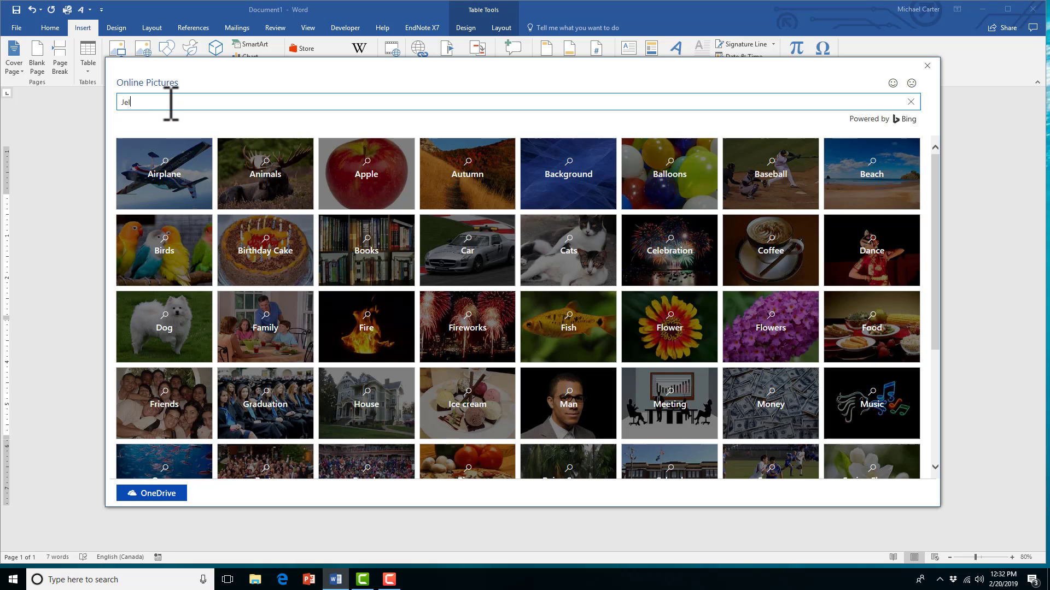
text(ly Fish)
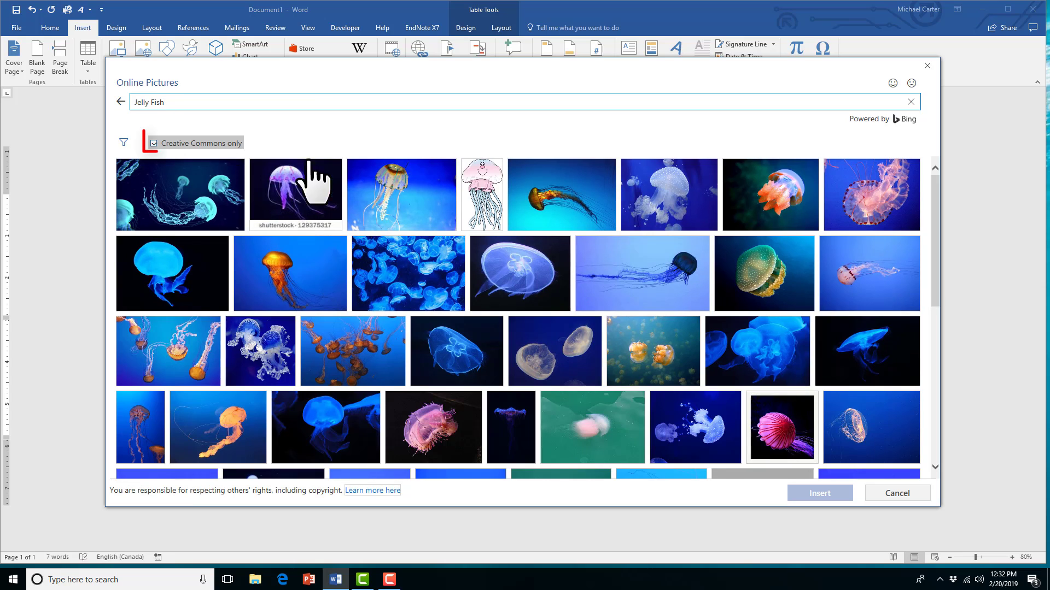
click(401, 194)
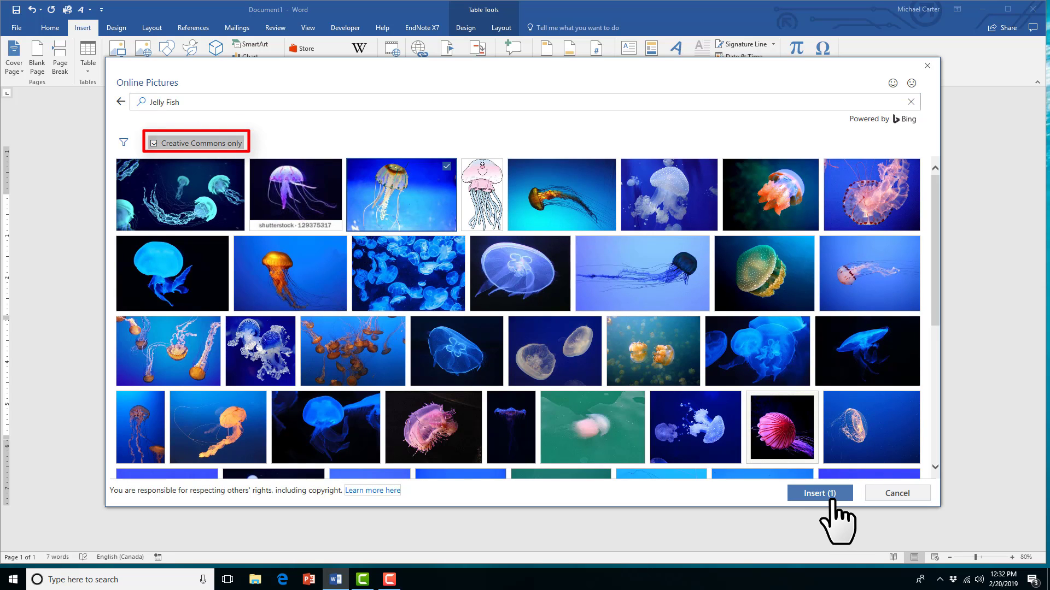
click(820, 494)
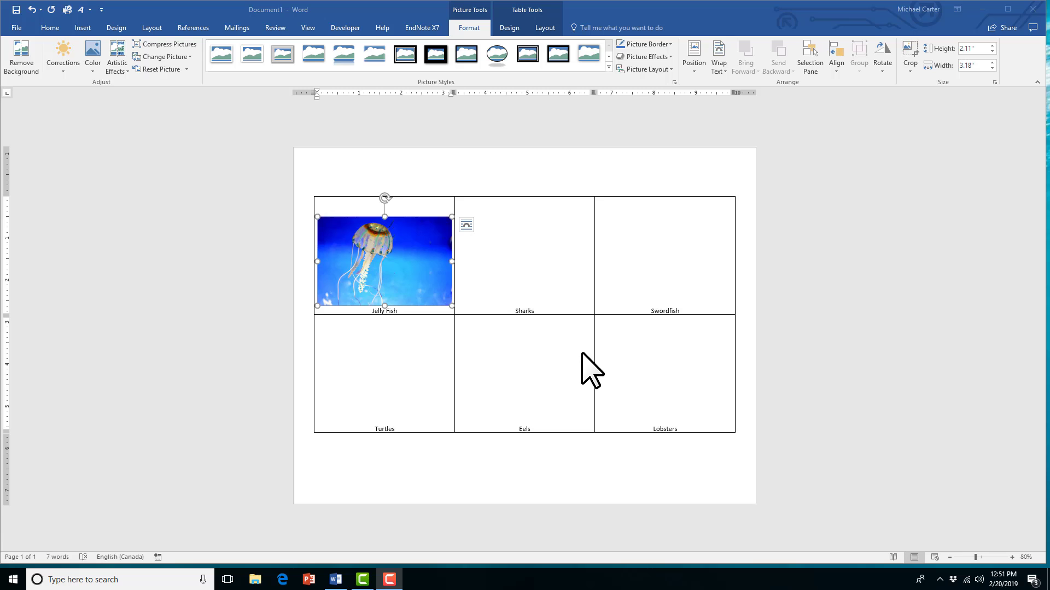
mouse_move(1001, 60)
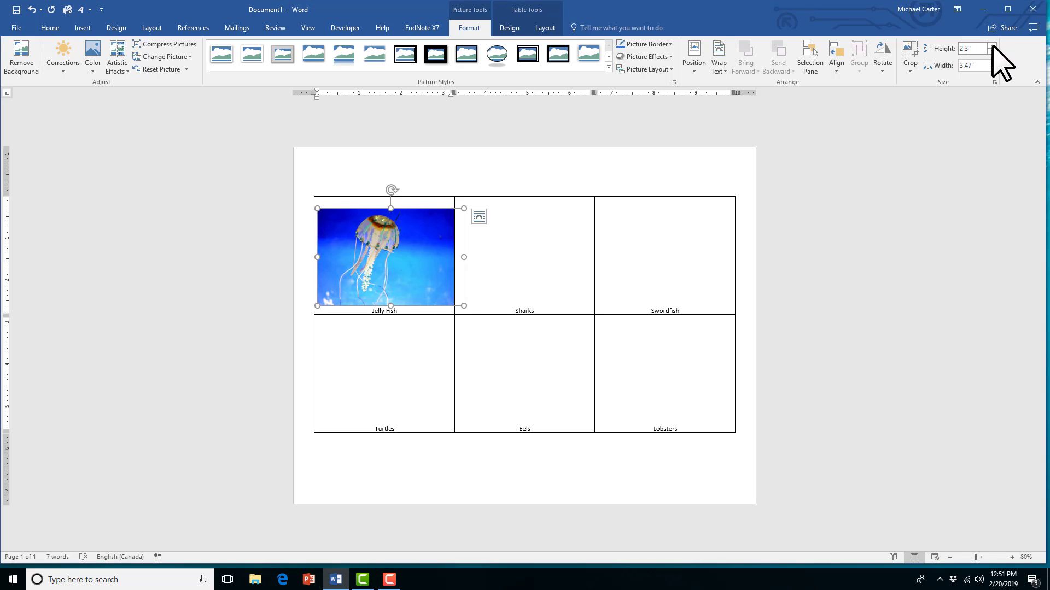
Step: Set the jellyfish photo's width to 3.3 inches to fill its cell, then move to the Sharks cell
click(993, 45)
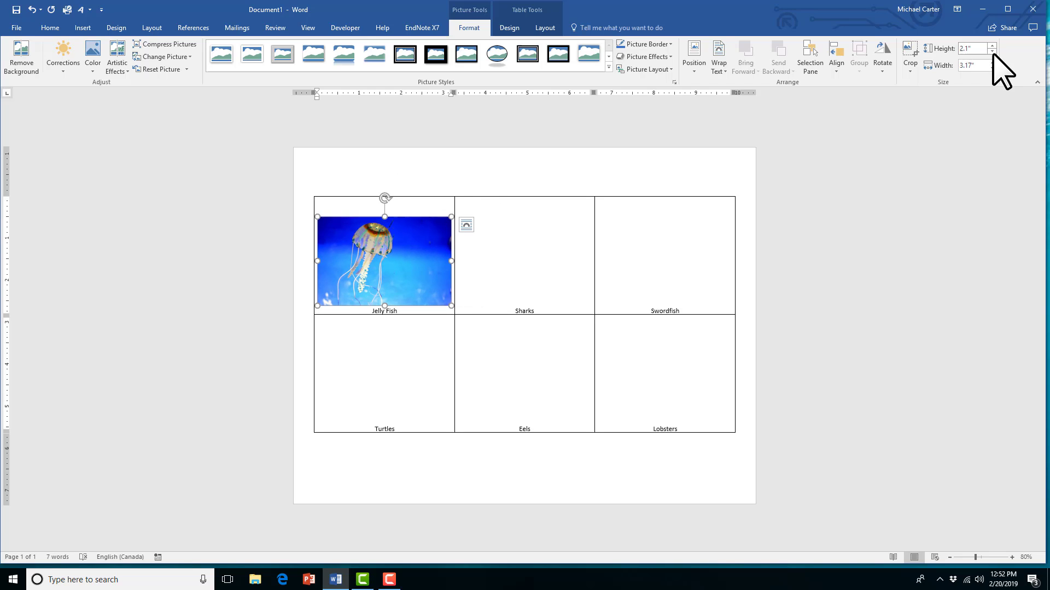
click(992, 45)
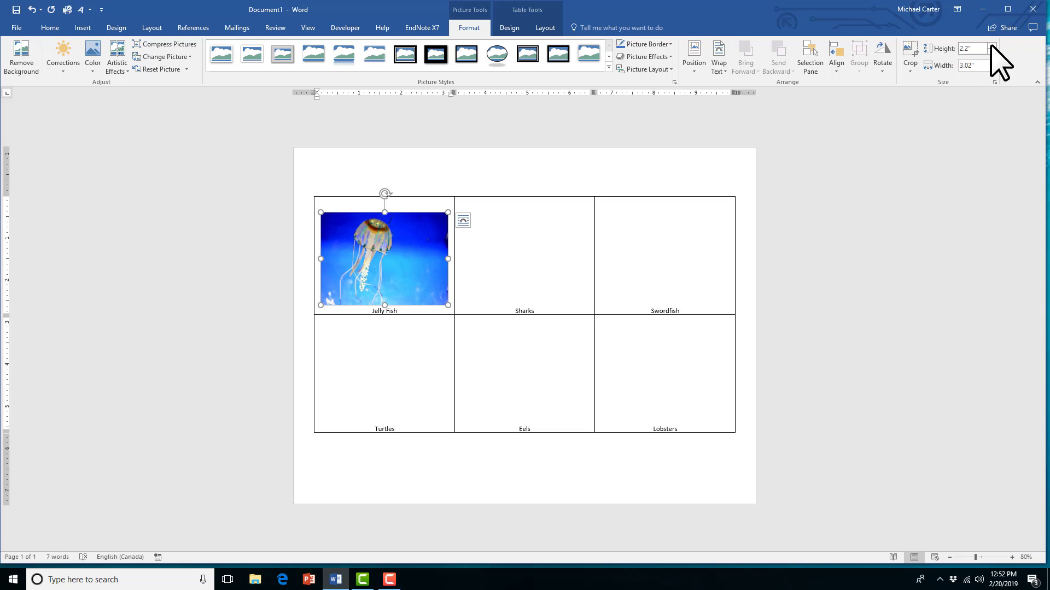
click(993, 45)
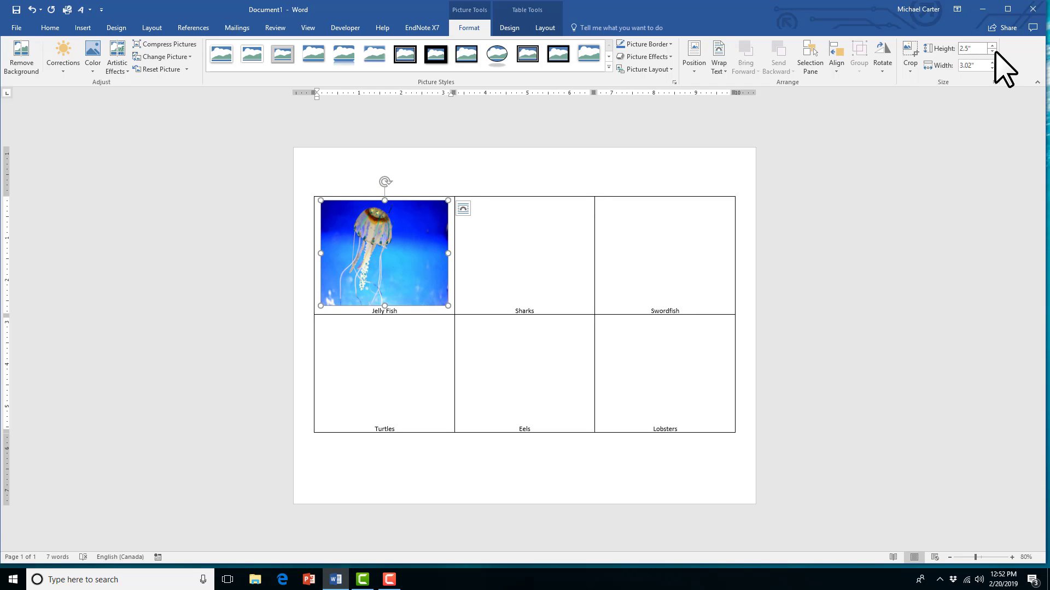
click(993, 45)
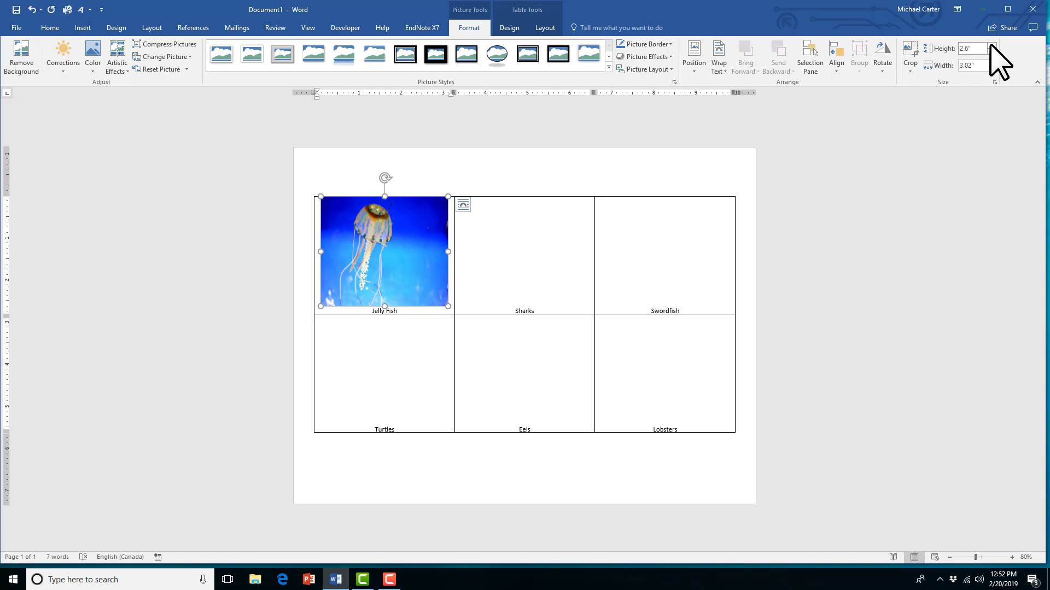
click(993, 62)
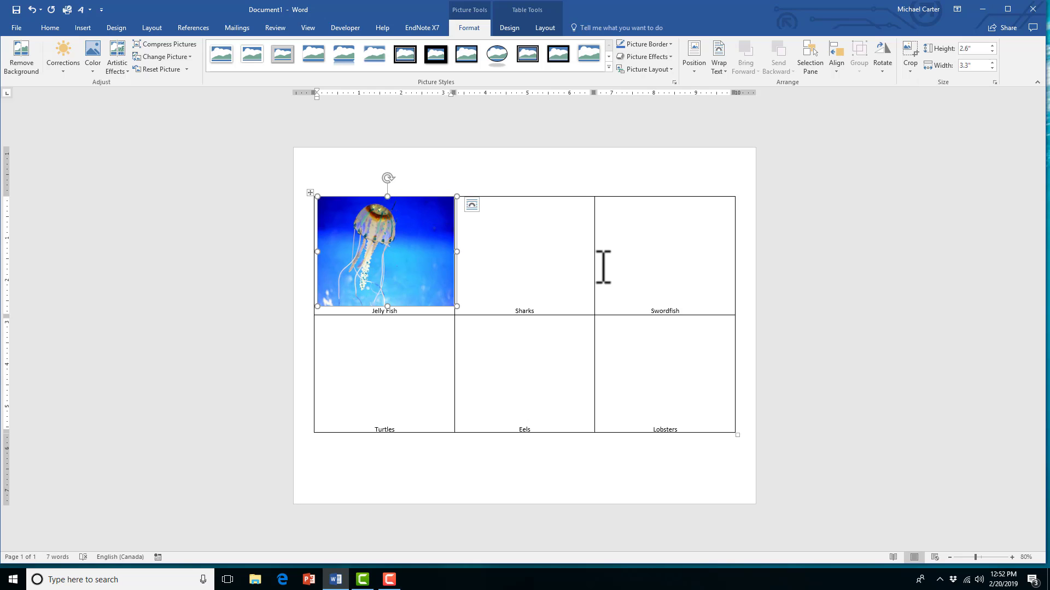
click(553, 255)
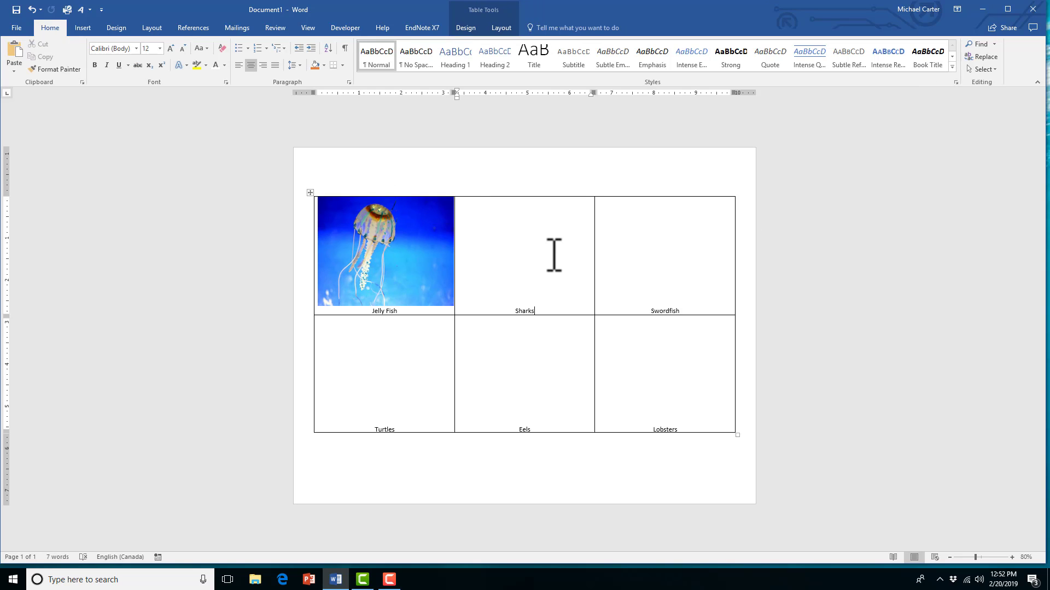
mouse_move(79, 48)
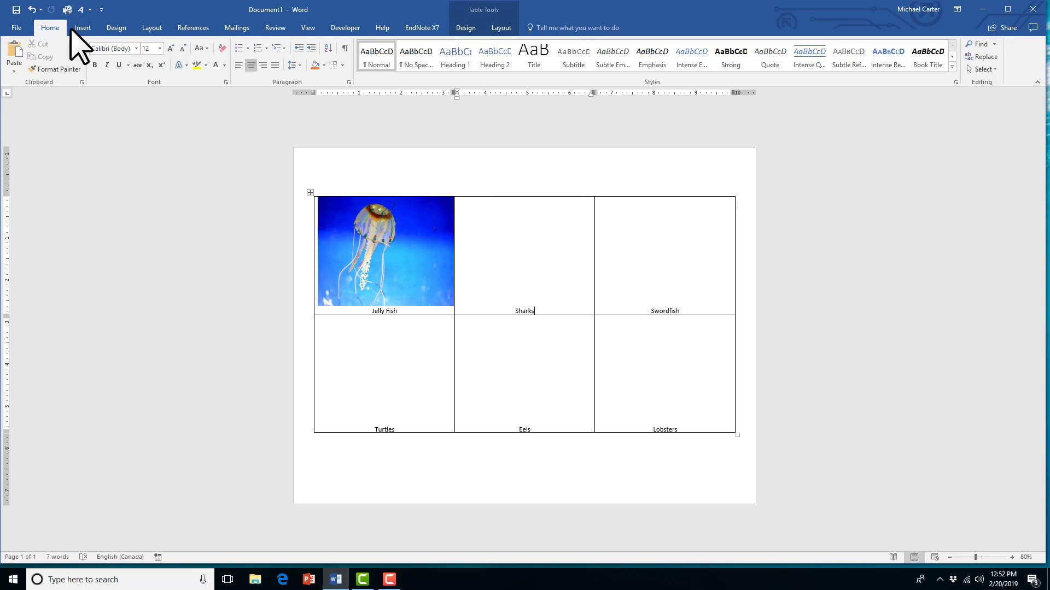
Step: Search Online Pictures for sharks, insert a shark photo and remove its credit text
click(81, 28)
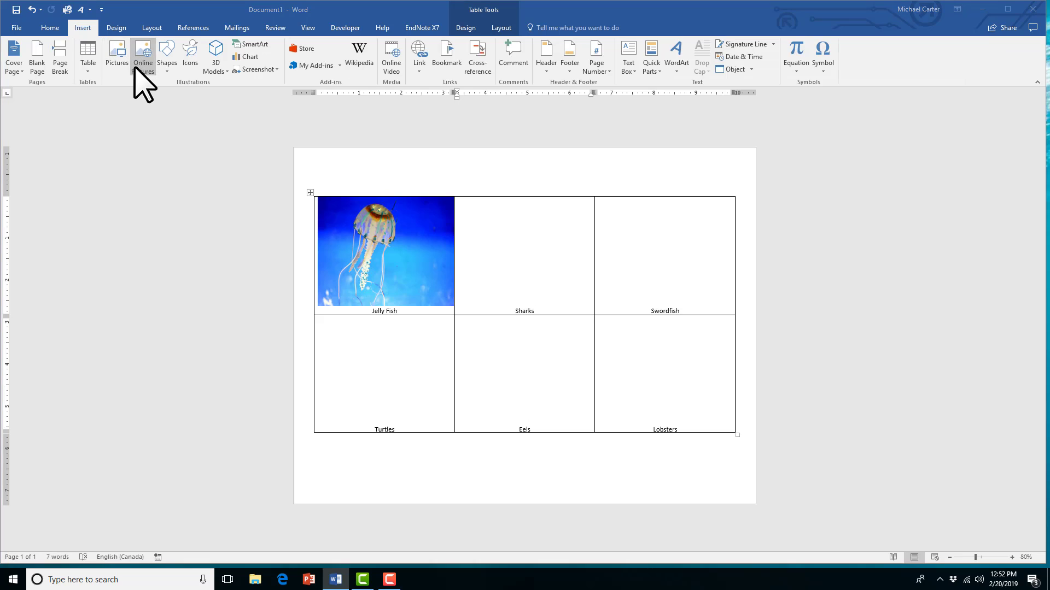
click(143, 55)
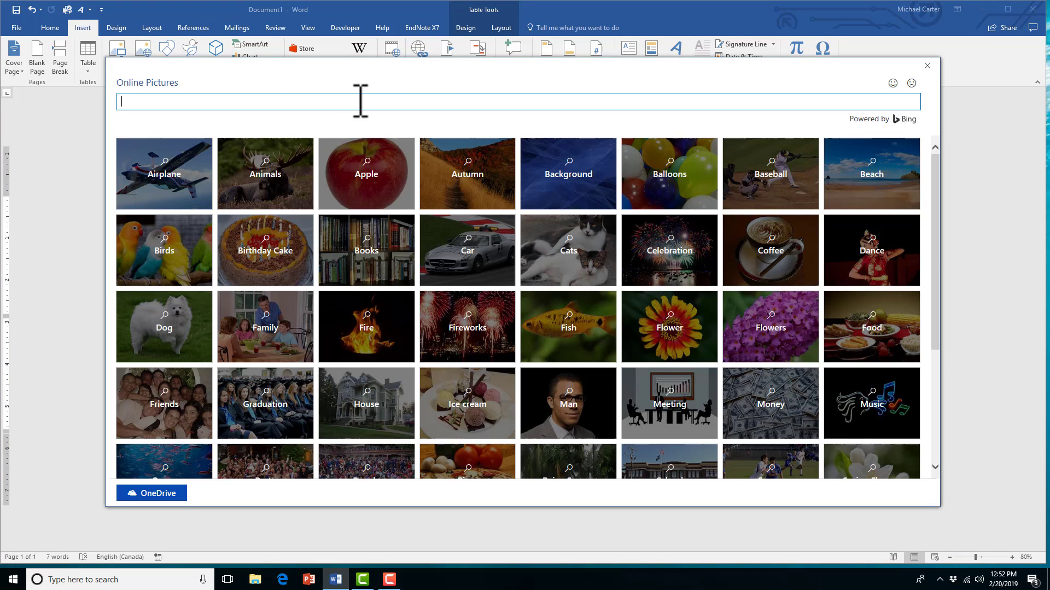
text(sharks)
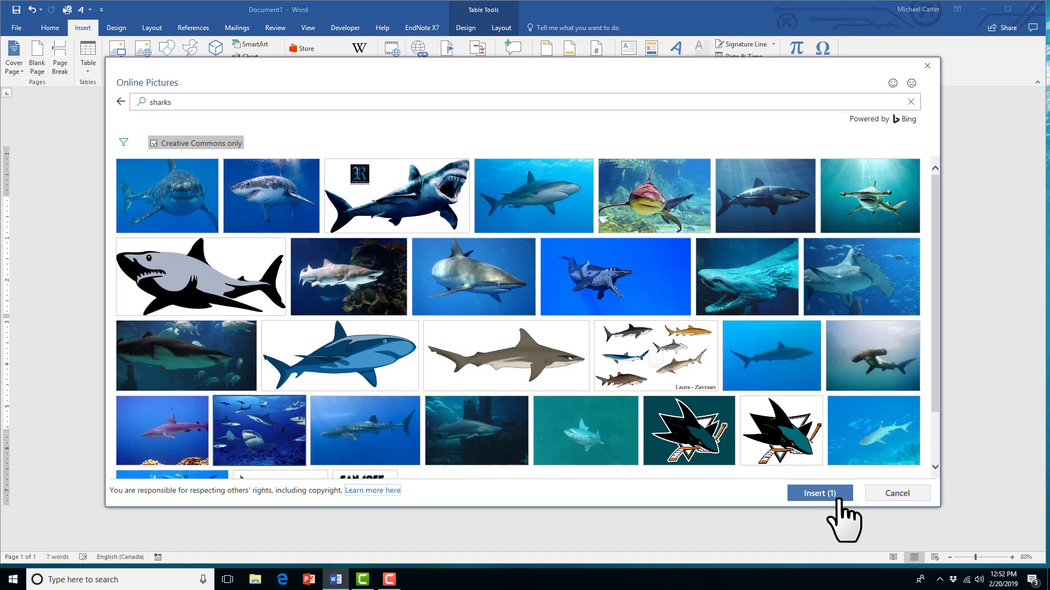
click(820, 493)
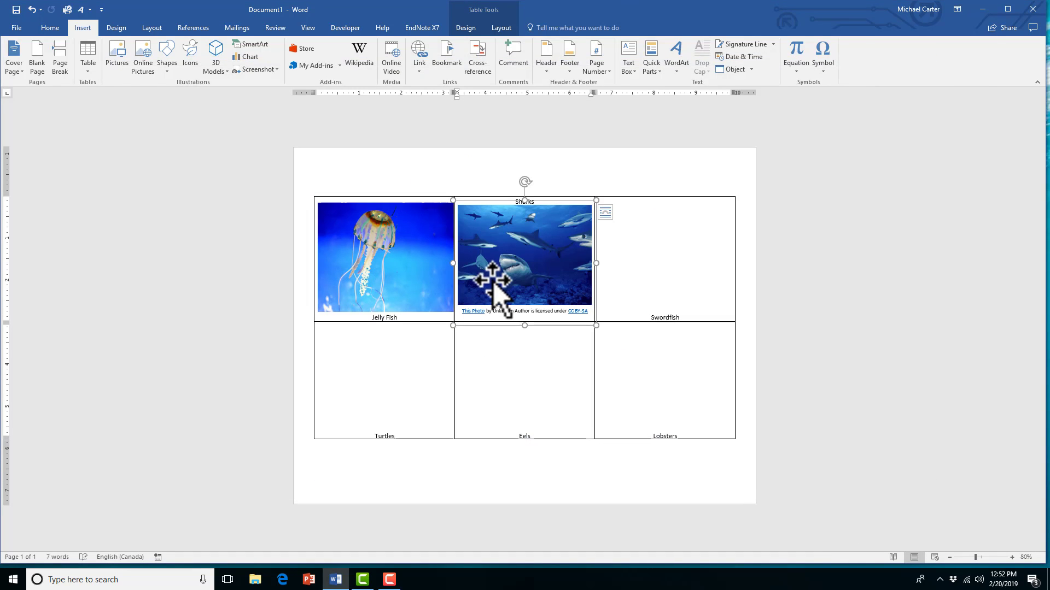
click(525, 258)
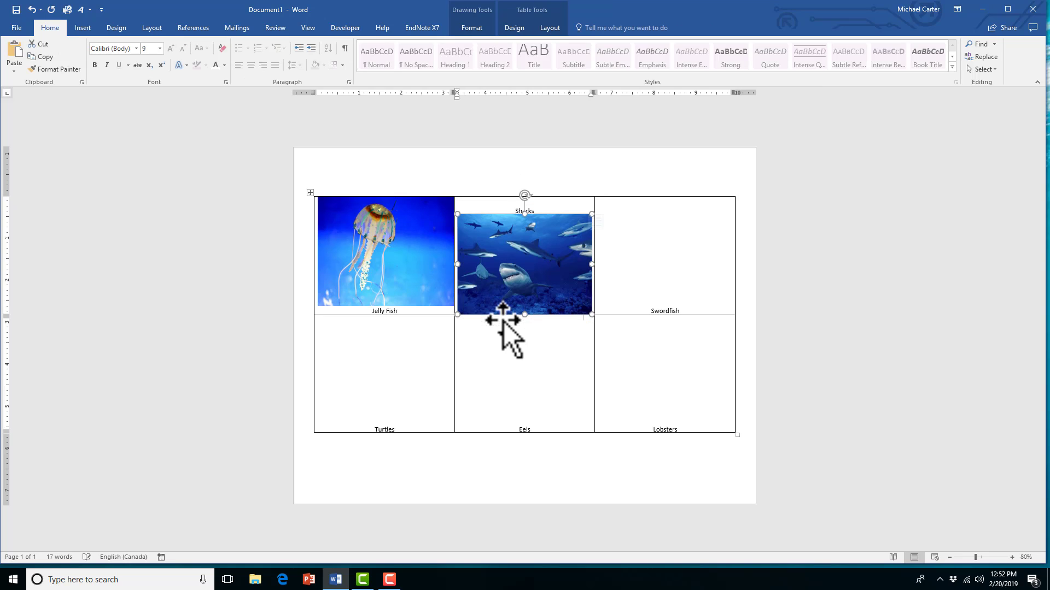
click(525, 261)
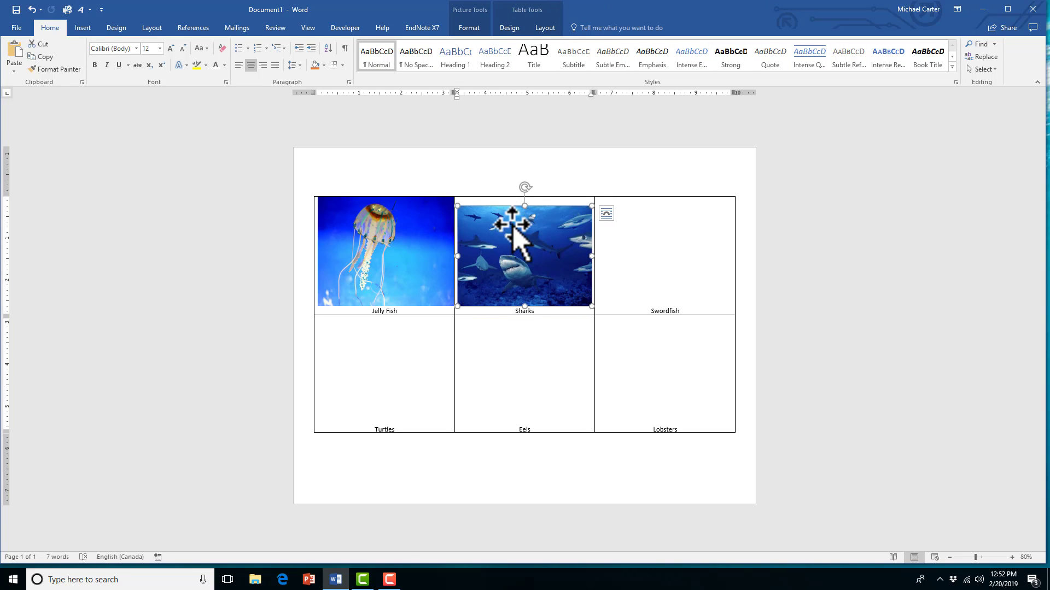
mouse_move(476, 47)
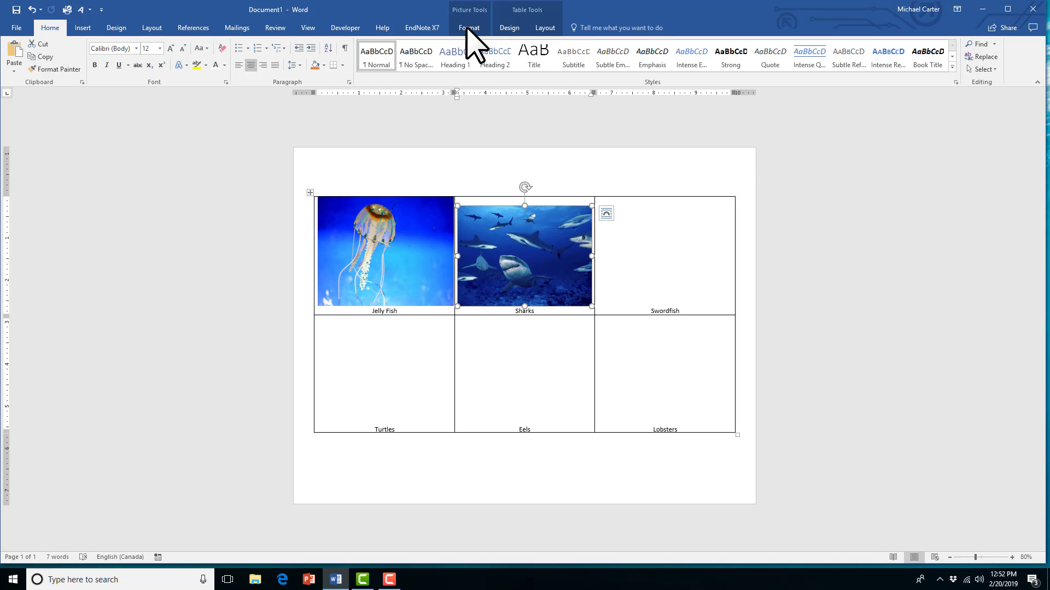
Step: In the picture's Size settings, untick Lock aspect ratio so width changes independently
click(468, 28)
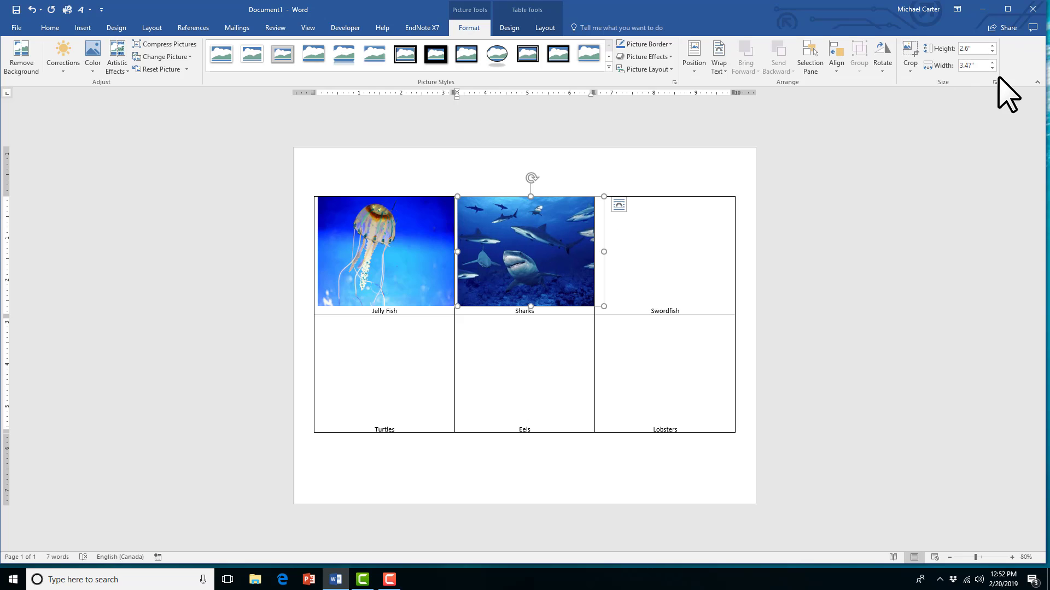
click(994, 83)
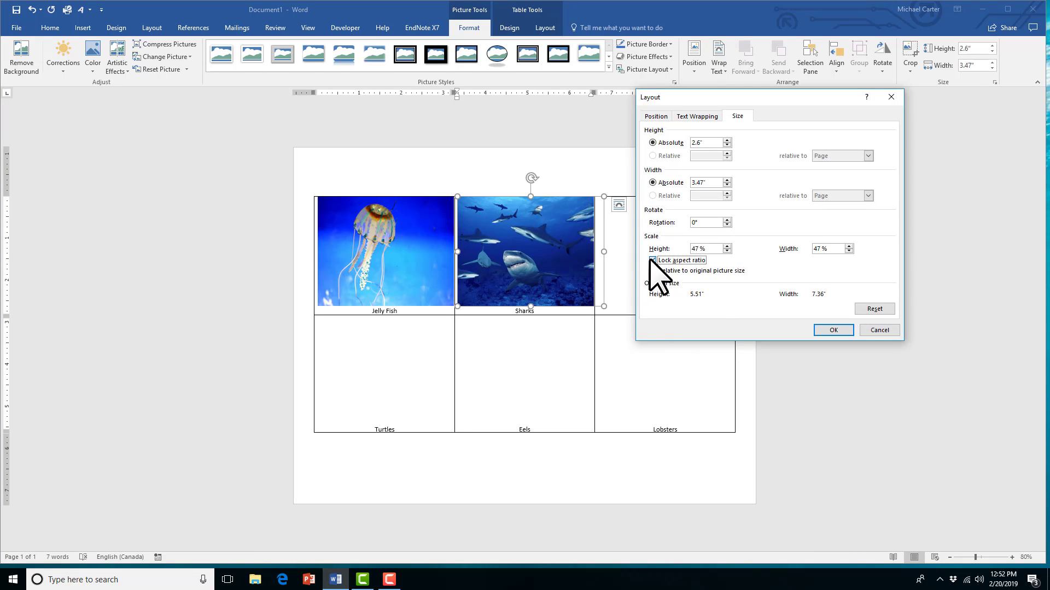
click(832, 329)
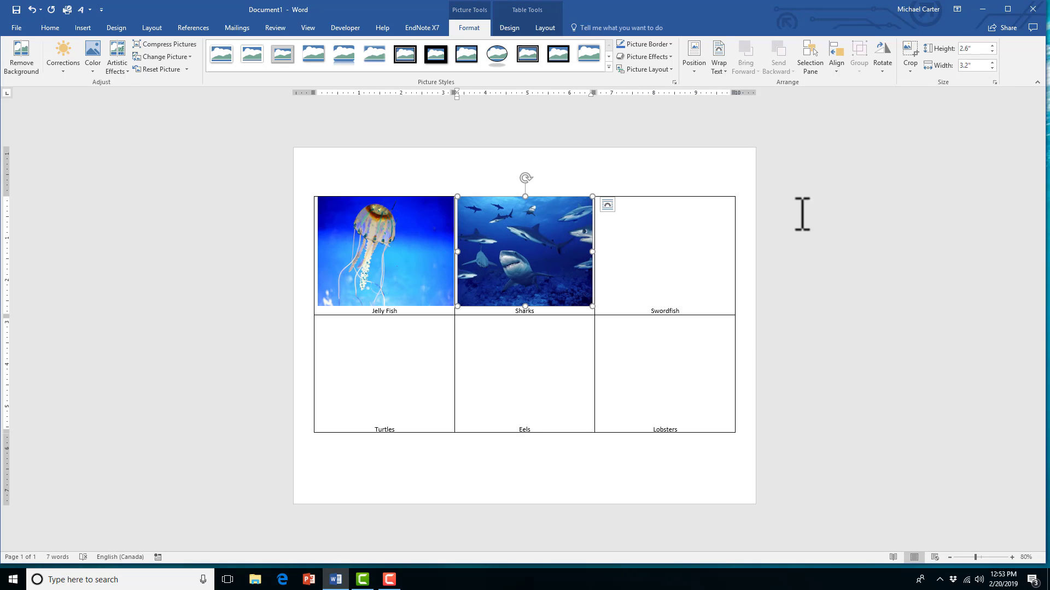
Step: Insert a swordfish photo from Online Pictures into the Swordfish cell
click(664, 254)
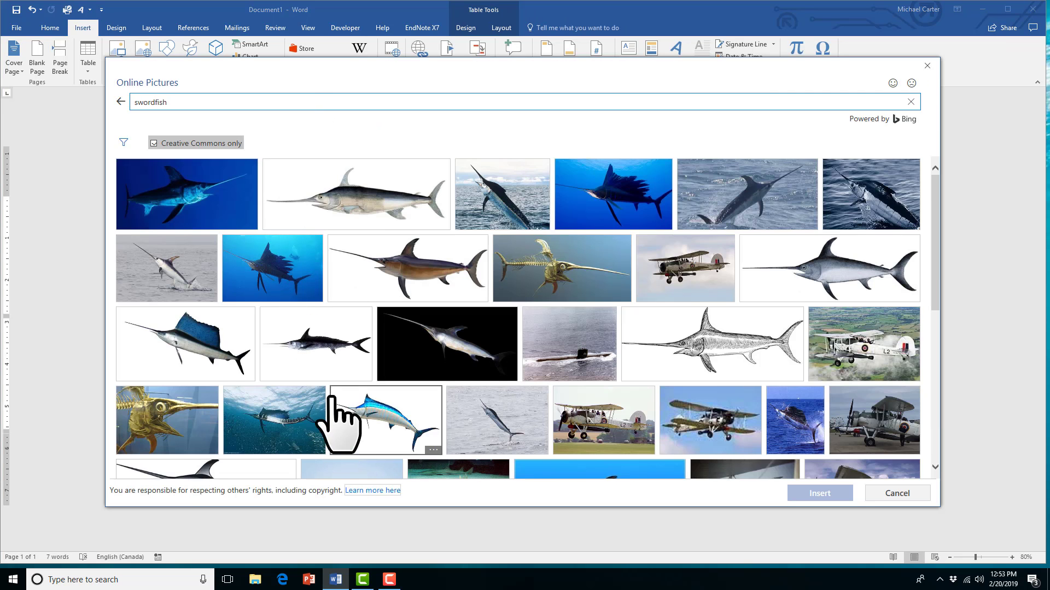
click(820, 493)
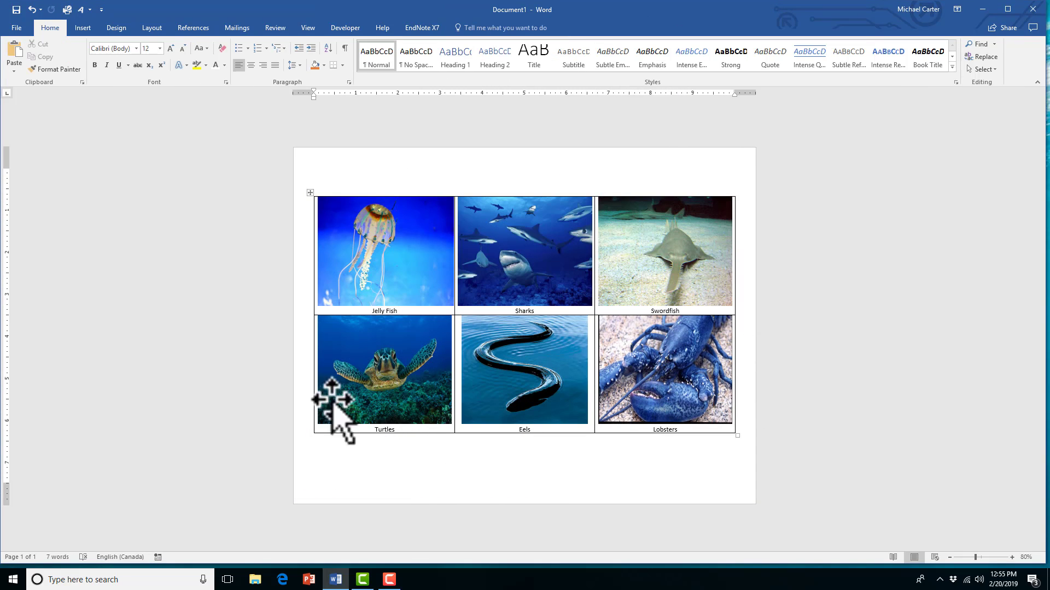
mouse_move(311, 194)
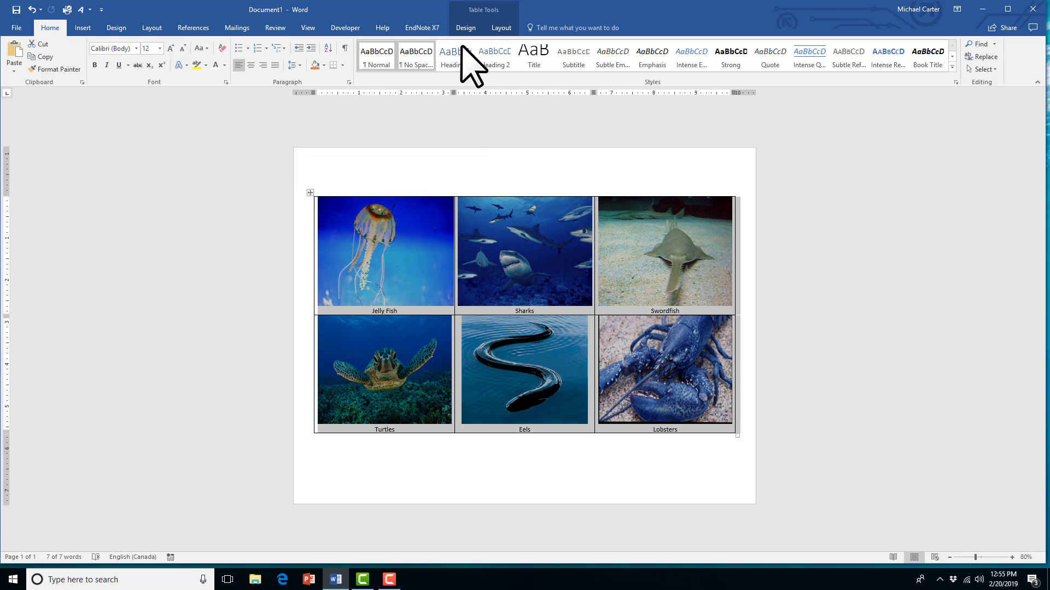
Step: Apply an orange shading to the entire selected photo table
click(465, 27)
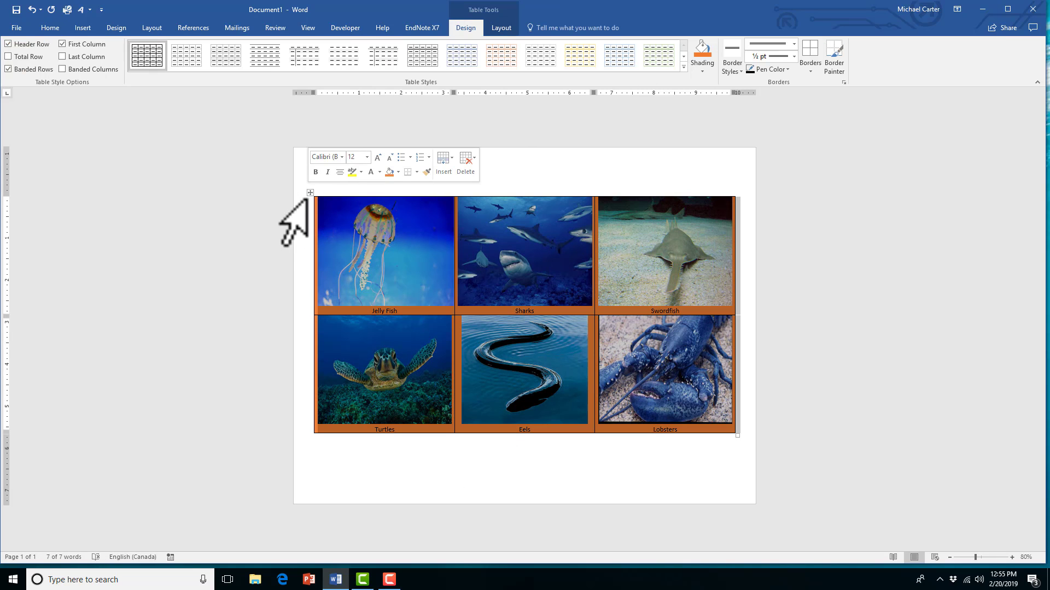
click(49, 28)
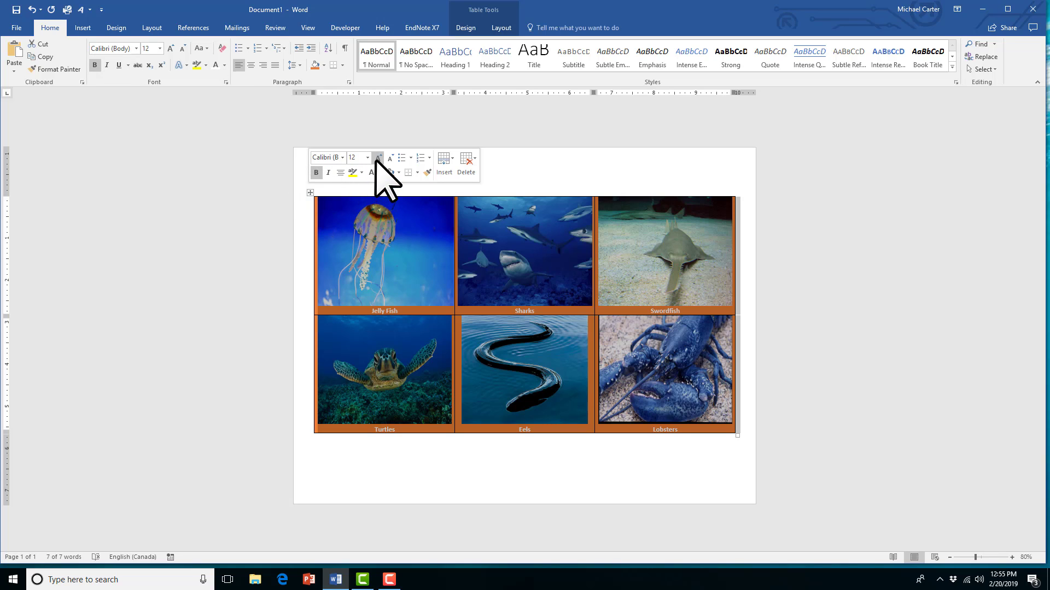
Step: Grow the bold captions to 48 pt, then shrink to 36 pt so the table fits one page
click(378, 159)
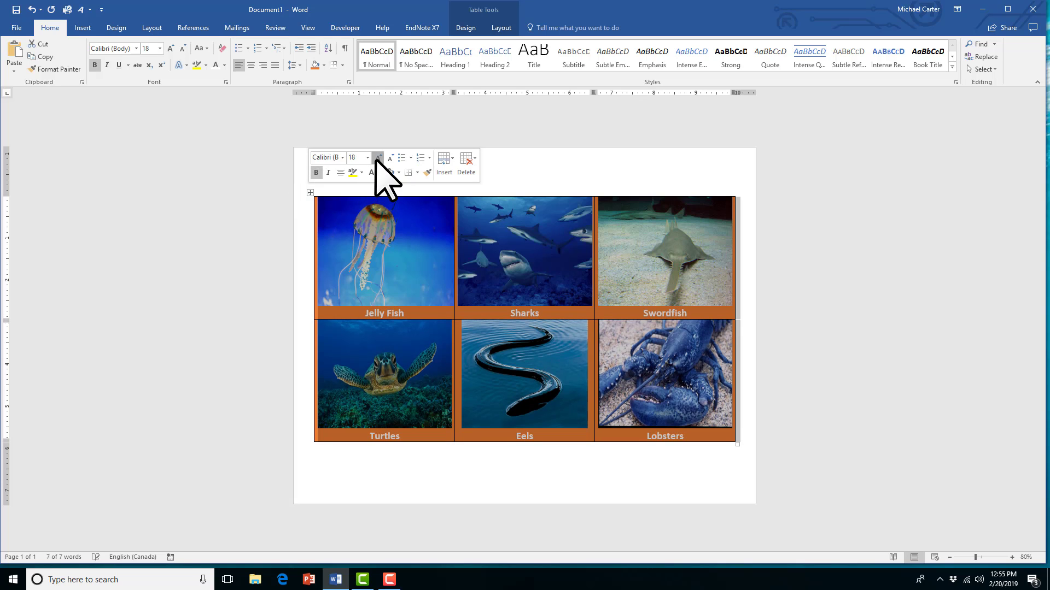
click(388, 159)
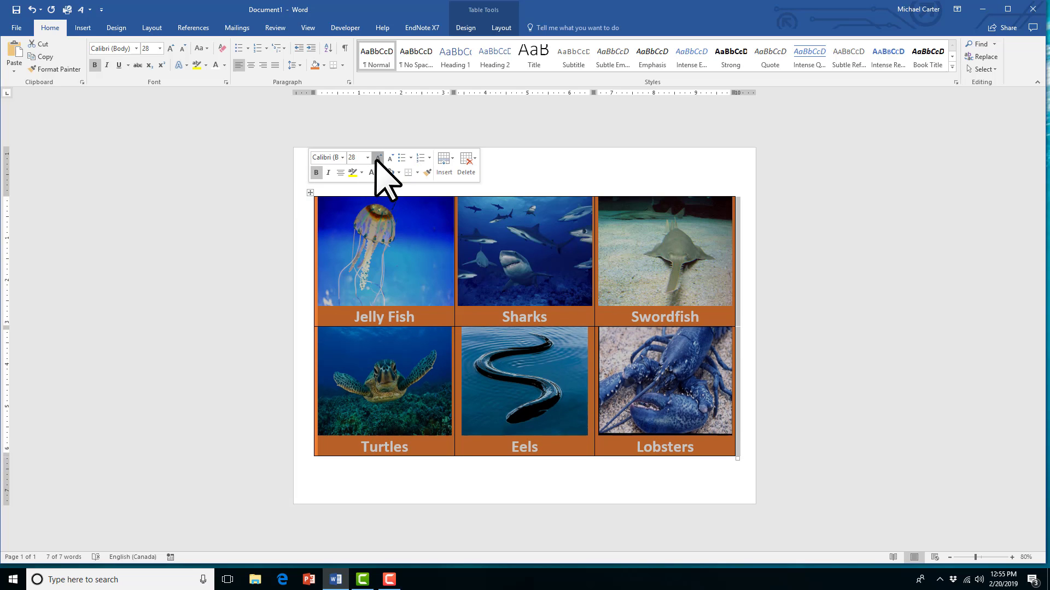
click(379, 157)
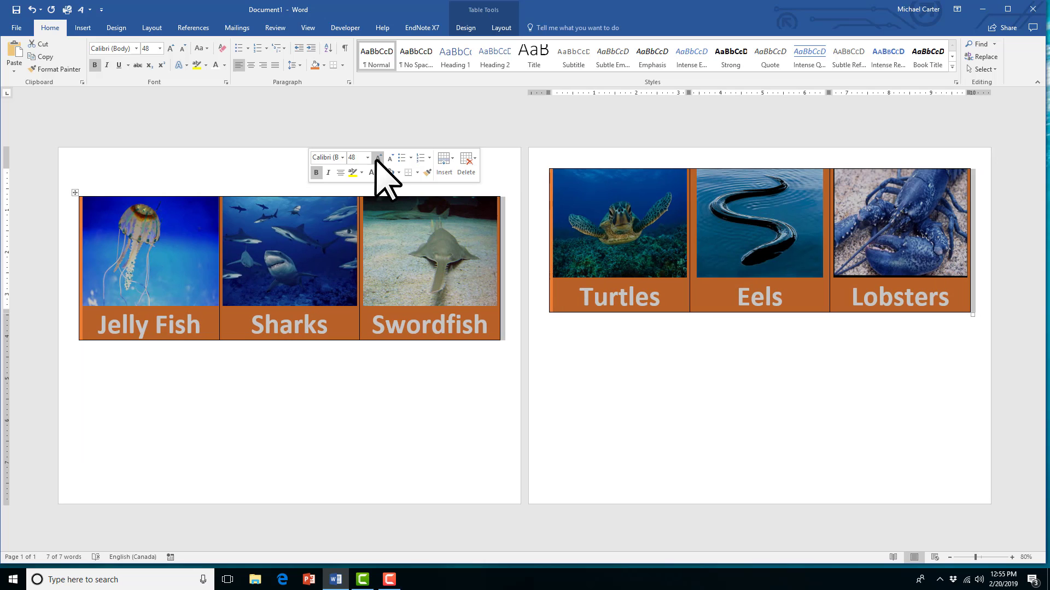
click(389, 158)
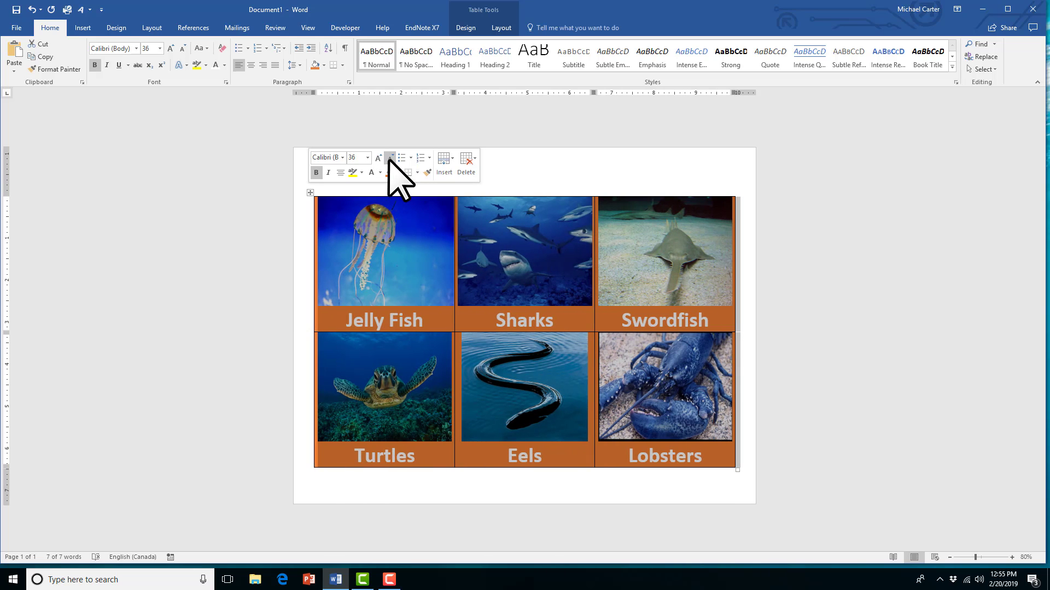
mouse_move(310, 192)
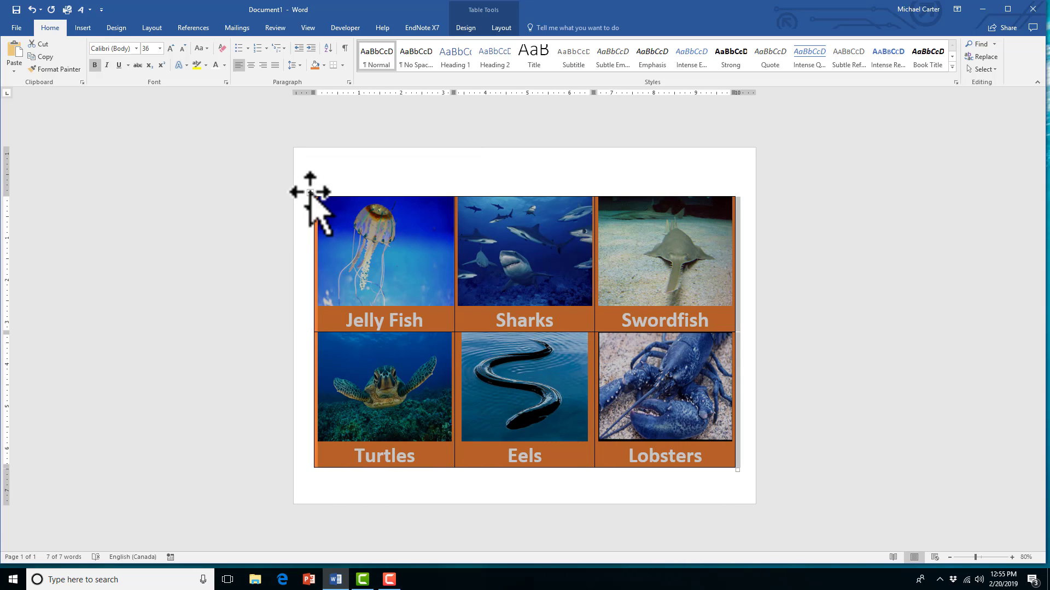
Step: Fill the page background with the Water droplets texture via Page Color Fill Effects
click(918, 53)
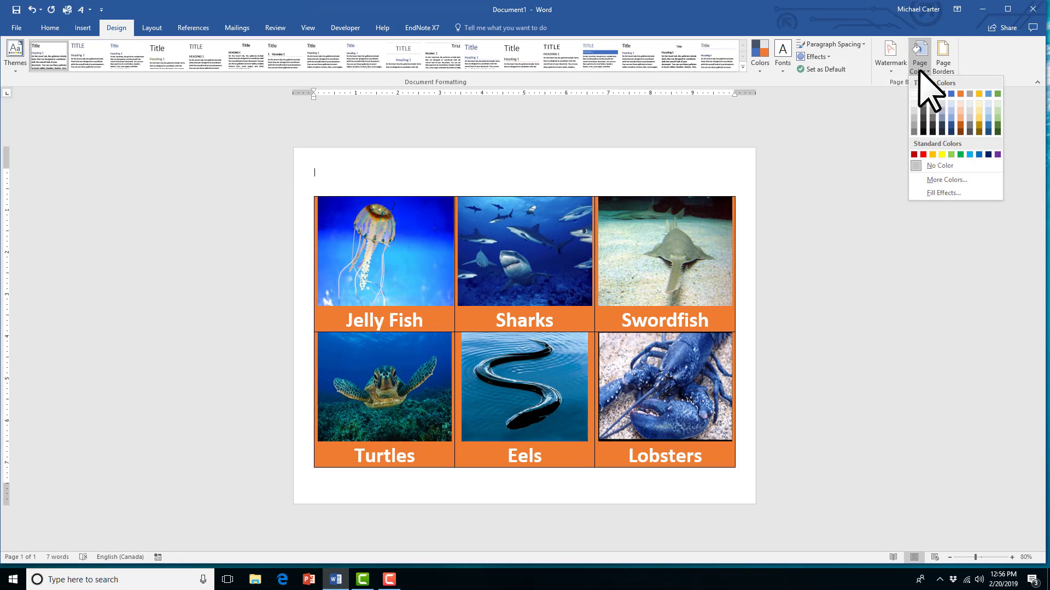
click(942, 193)
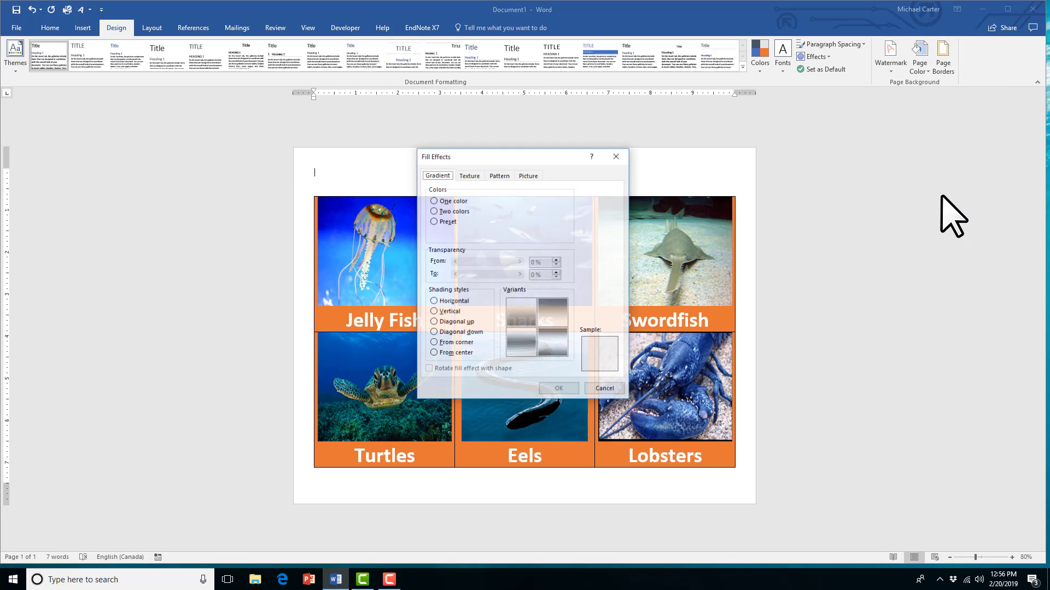
click(468, 176)
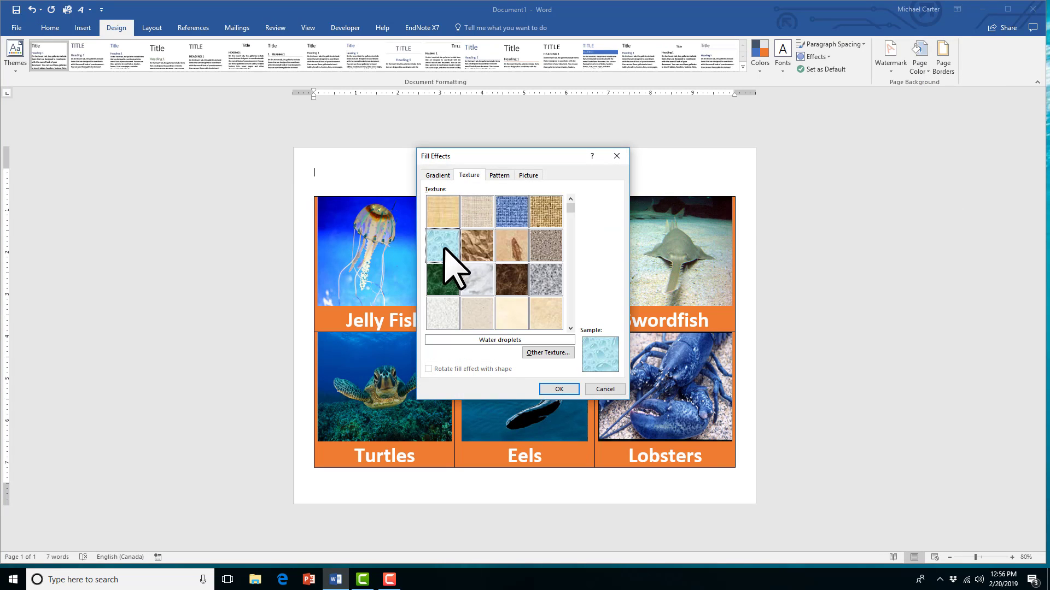
mouse_move(558, 389)
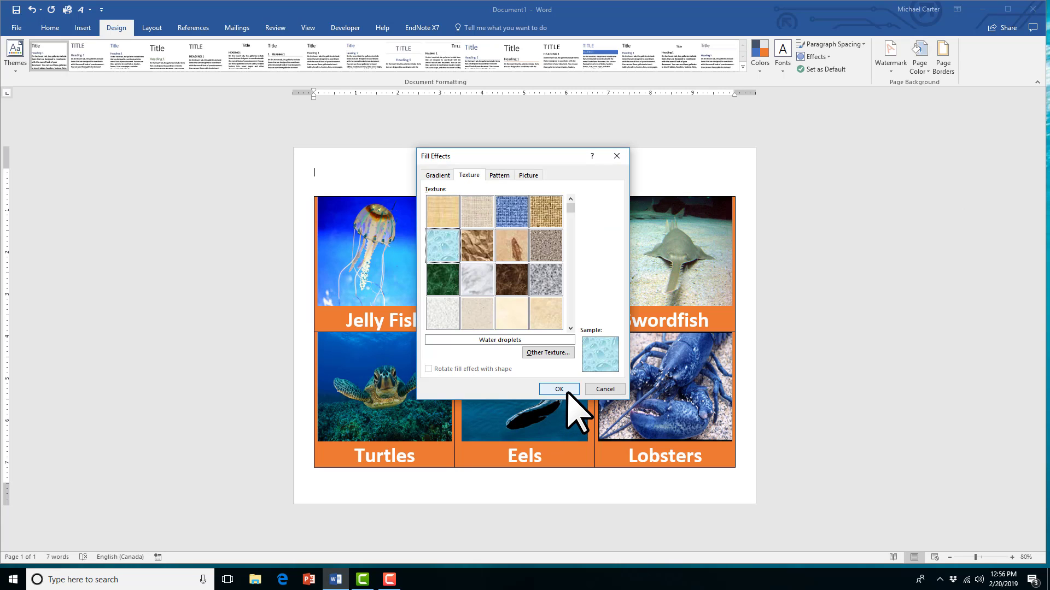
click(559, 389)
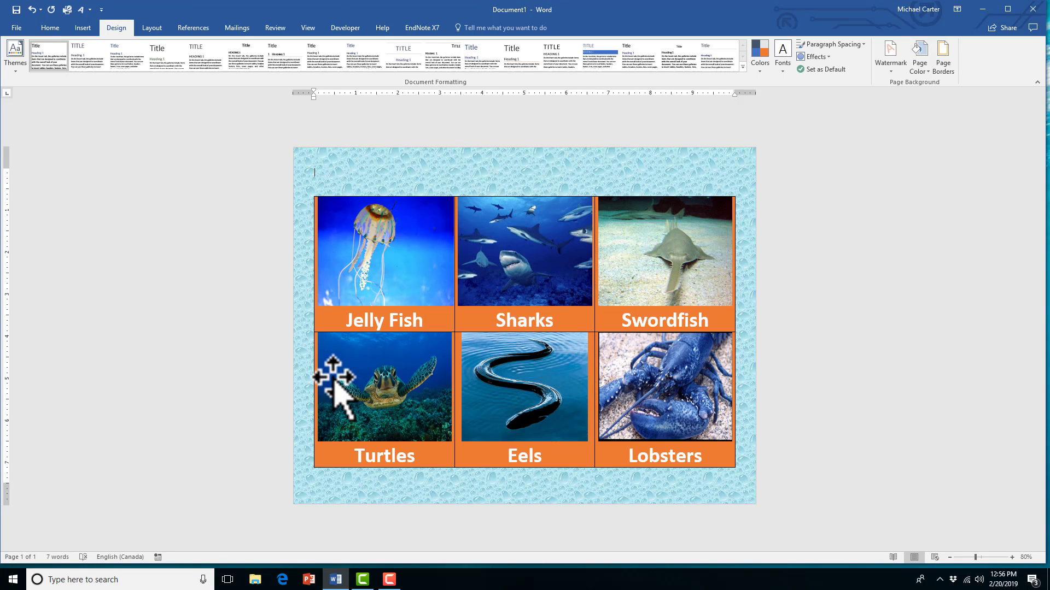
mouse_move(170, 470)
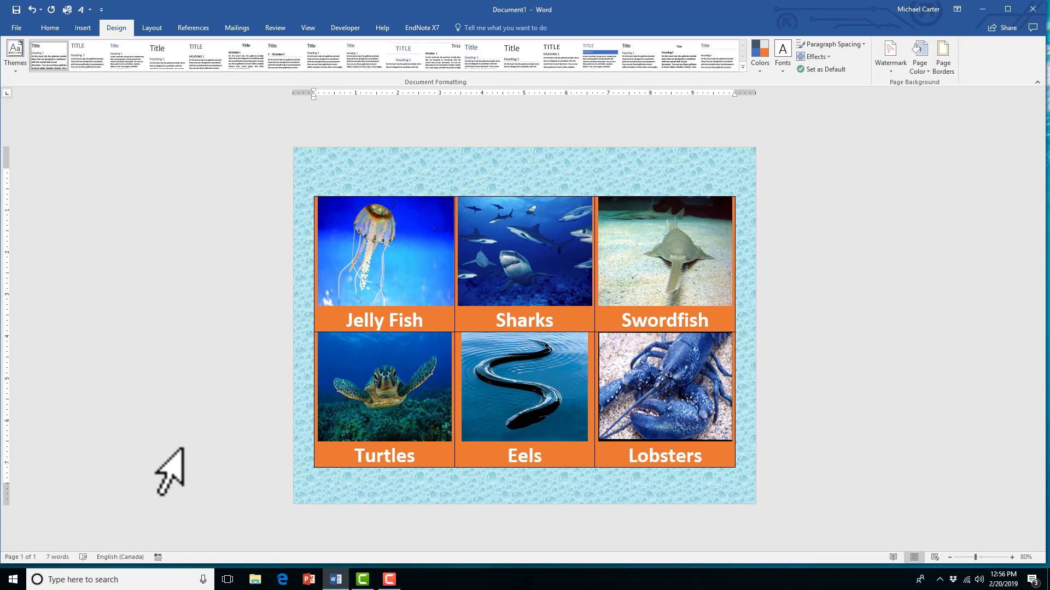
Step: Enter captions Jelly Fish, Turtles and the rest, then resize the table to fill the slide
click(308, 579)
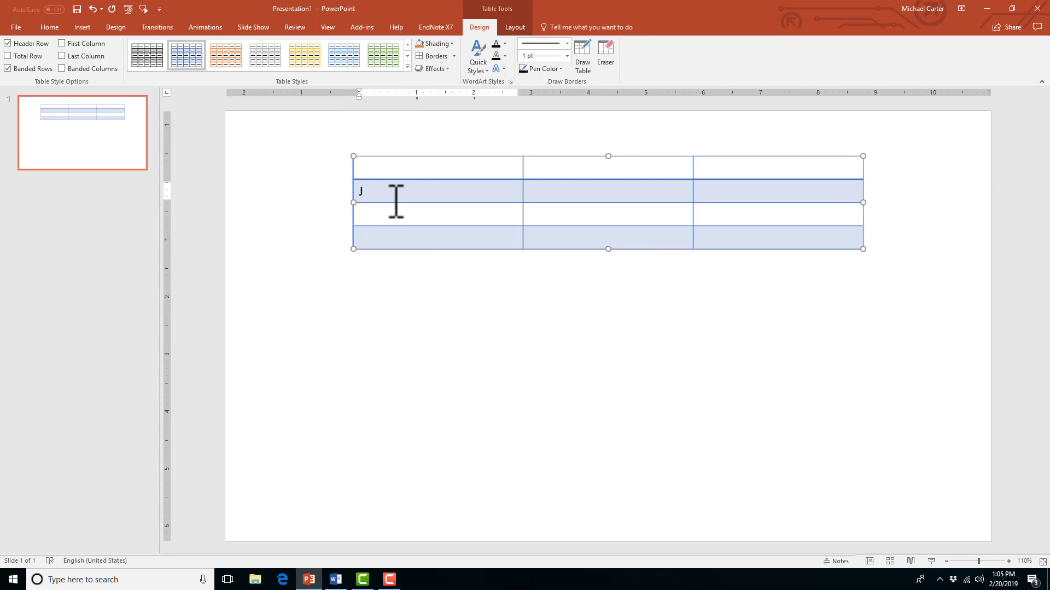
text(elly Fish)
click(778, 191)
text(Swordfish)
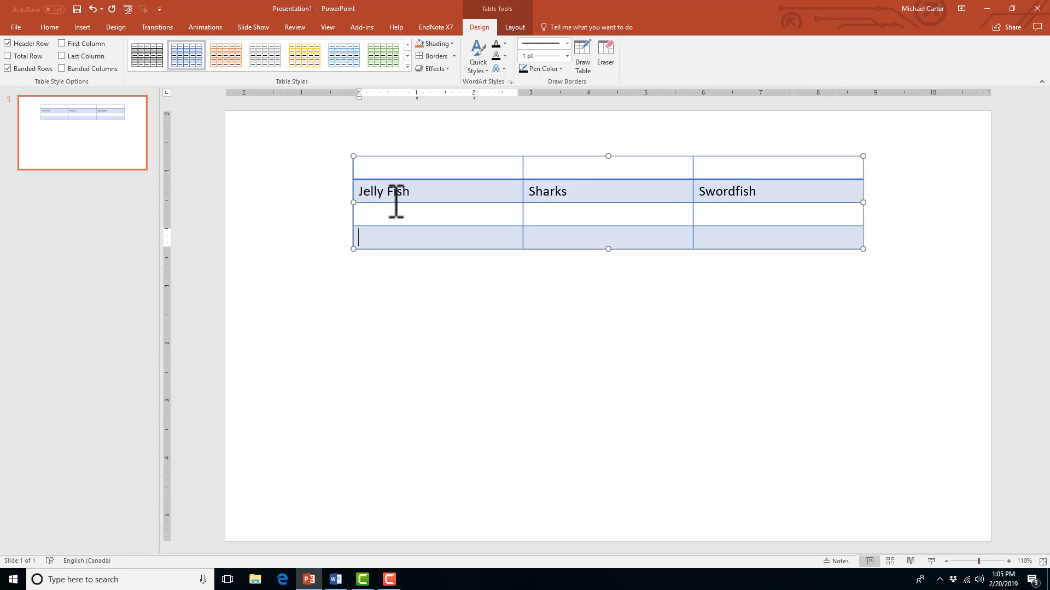
text(Turtles)
click(778, 237)
text(Lobst)
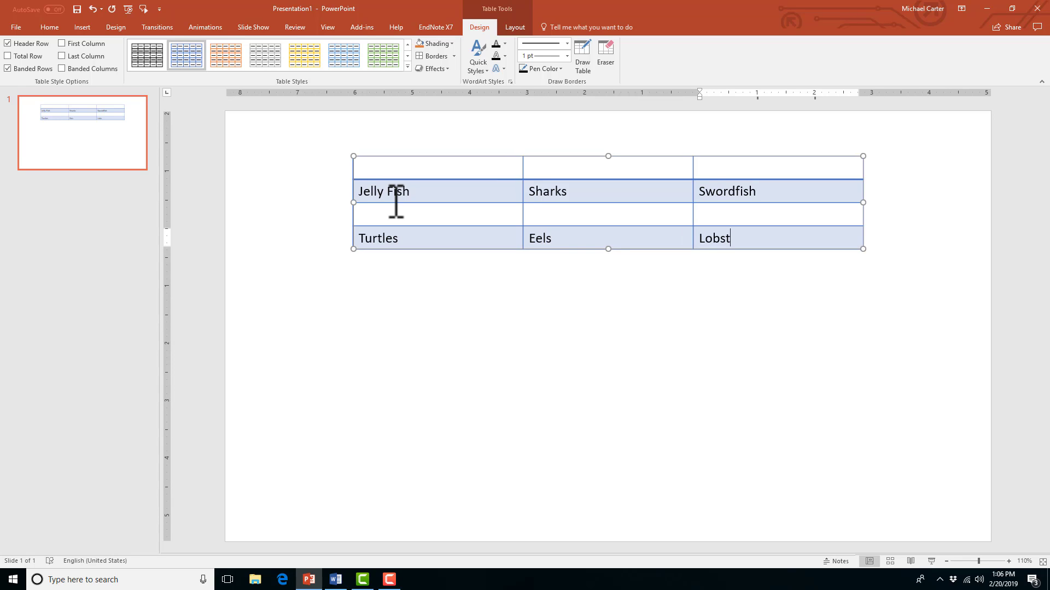
text(er)
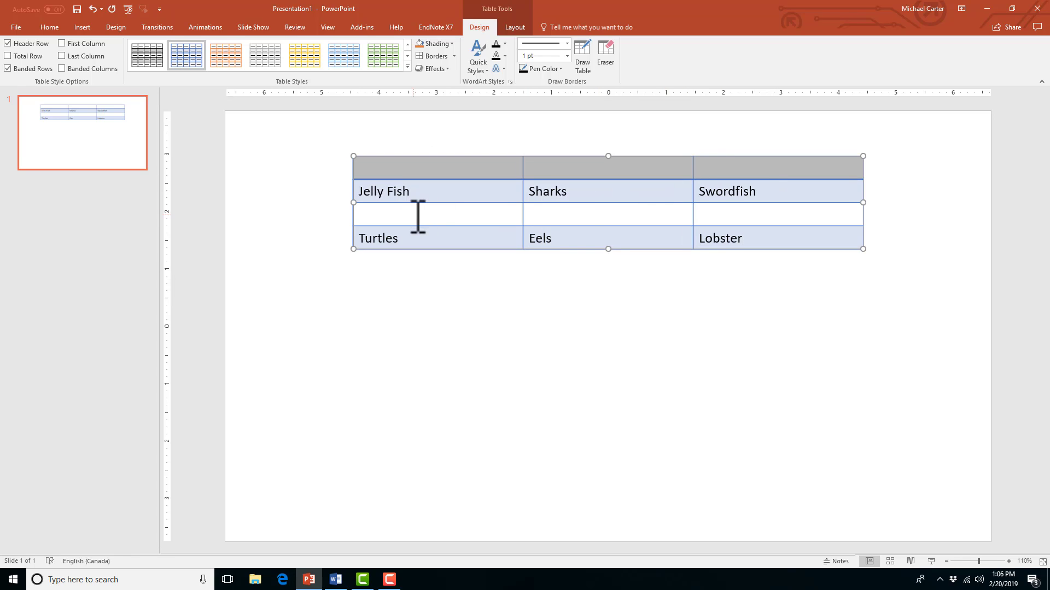
click(514, 27)
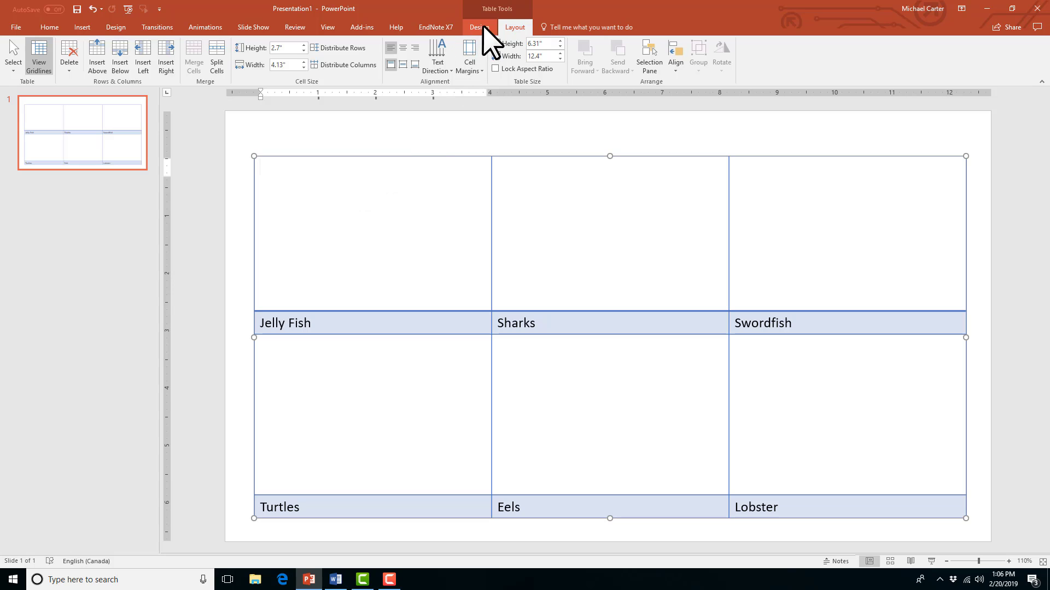
Step: Fill the first picture cell with an online jellyfish photo via Shading > Picture
click(479, 27)
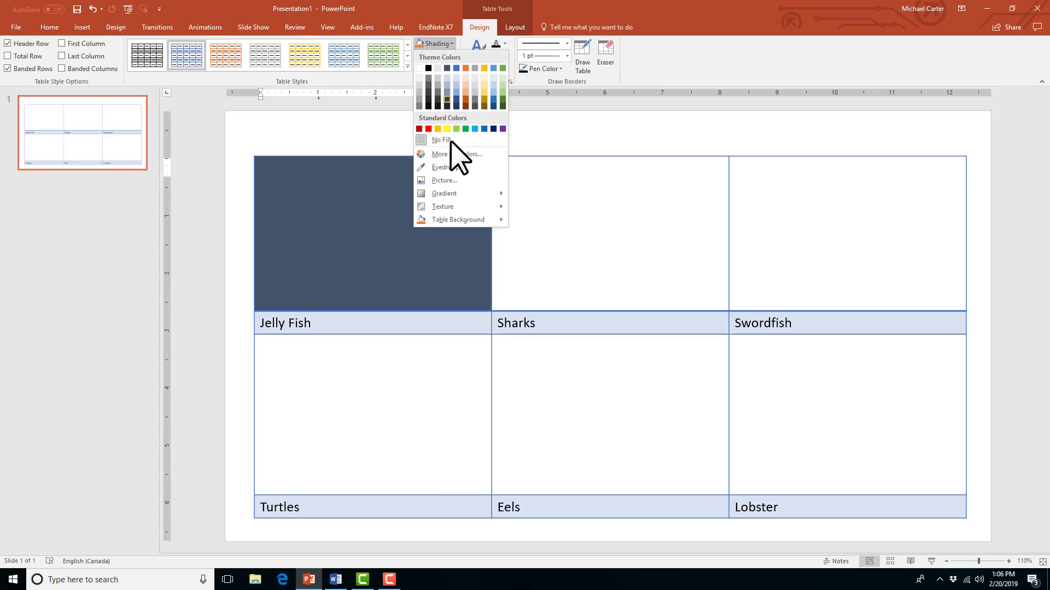
click(443, 180)
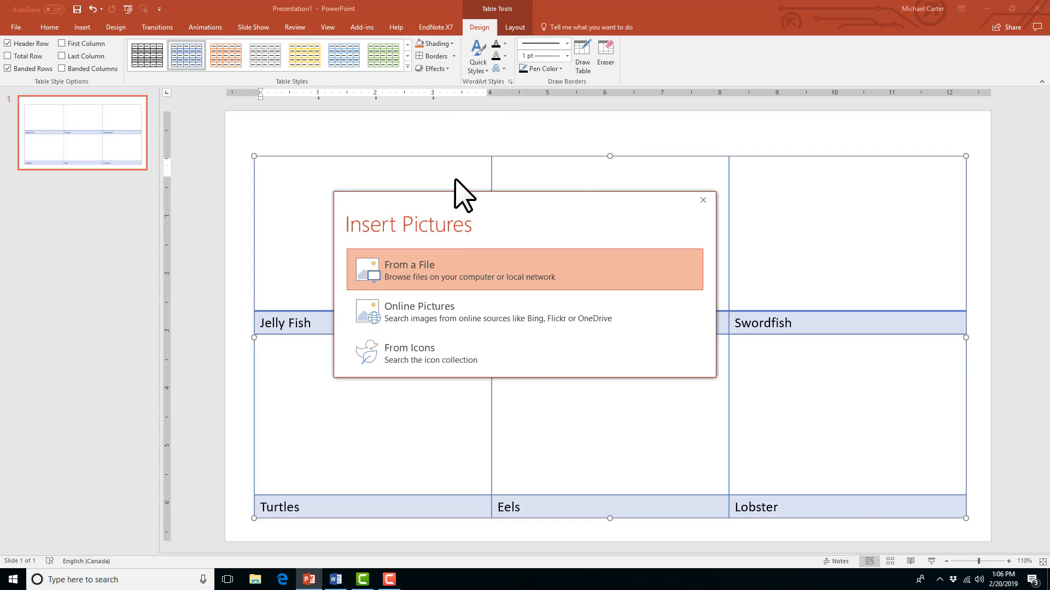
click(419, 312)
text(Jelly fish)
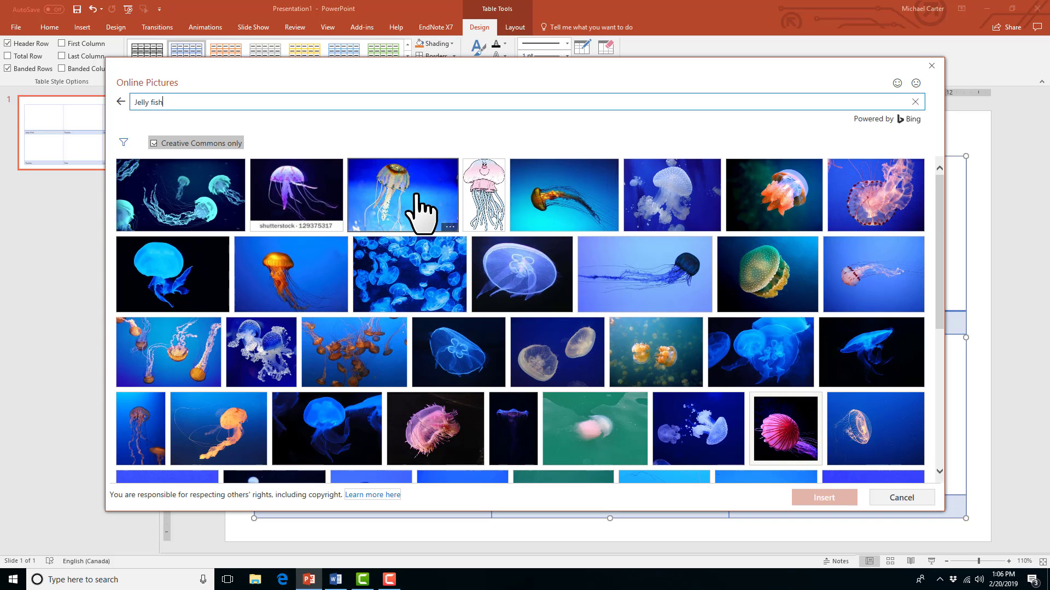
click(901, 498)
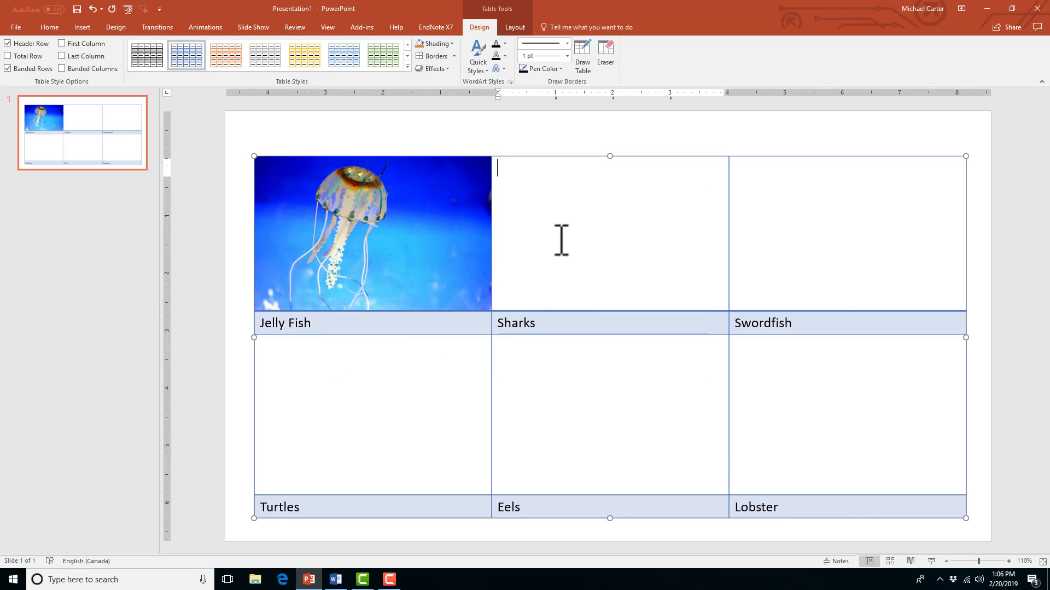
Step: Fill the remaining cells with online photos, sharks through the blue lobster
click(433, 44)
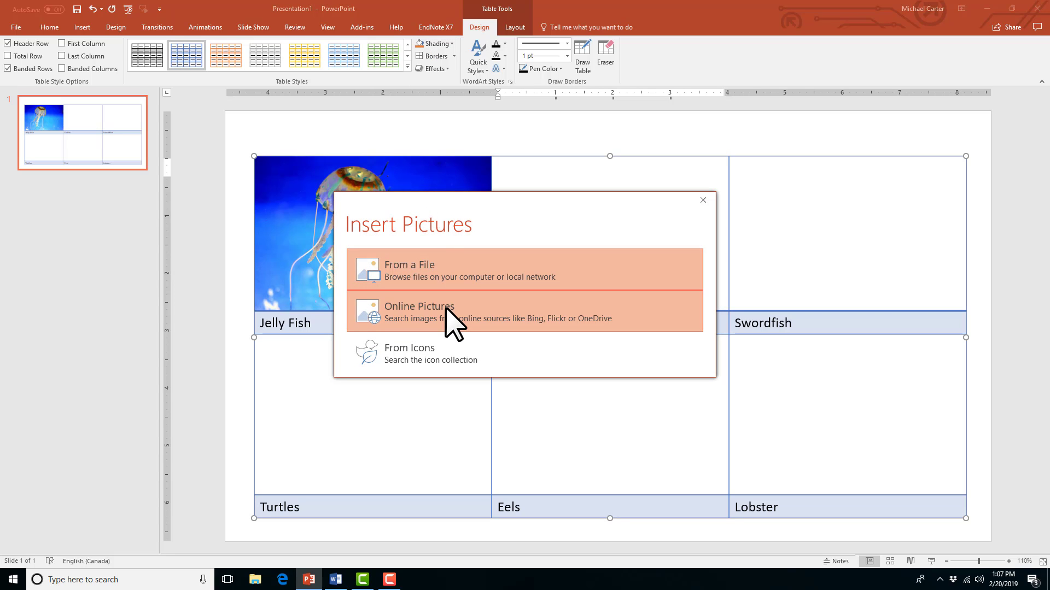
click(419, 311)
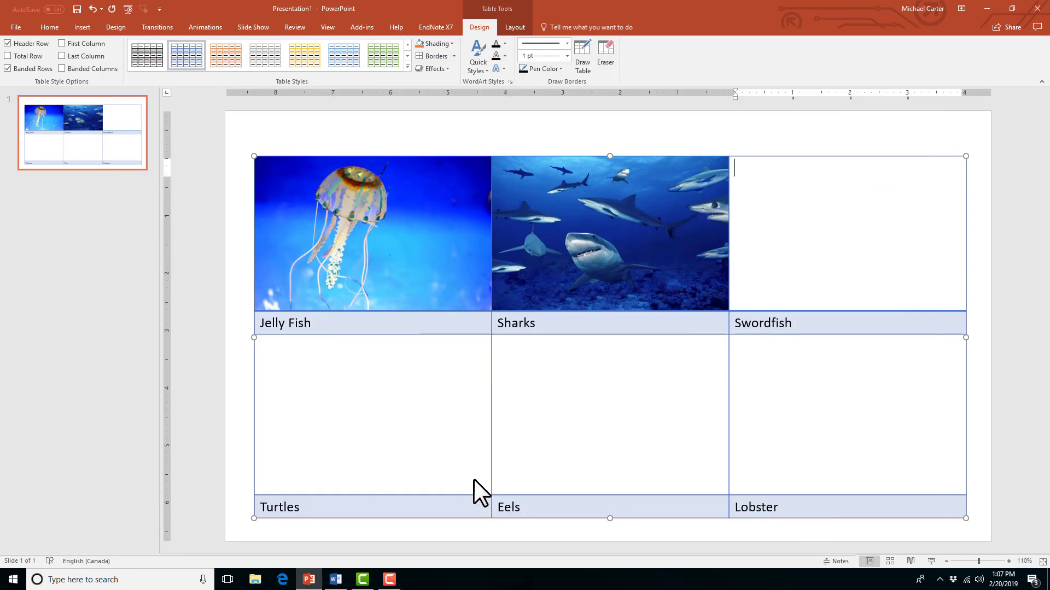
click(80, 27)
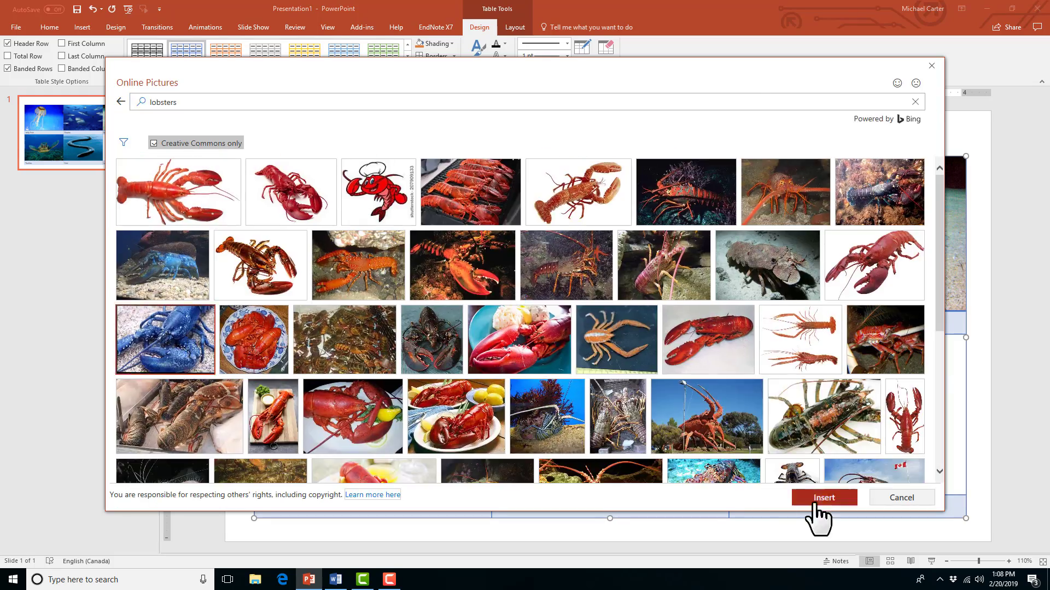
click(823, 498)
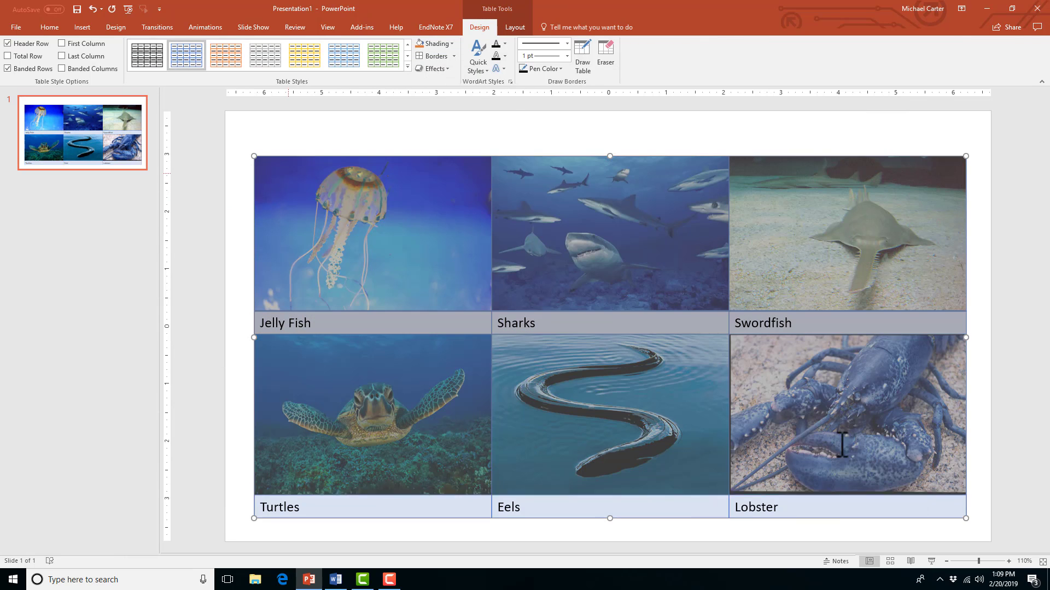
Step: Make the six table captions bold, centred and a larger font size
click(49, 27)
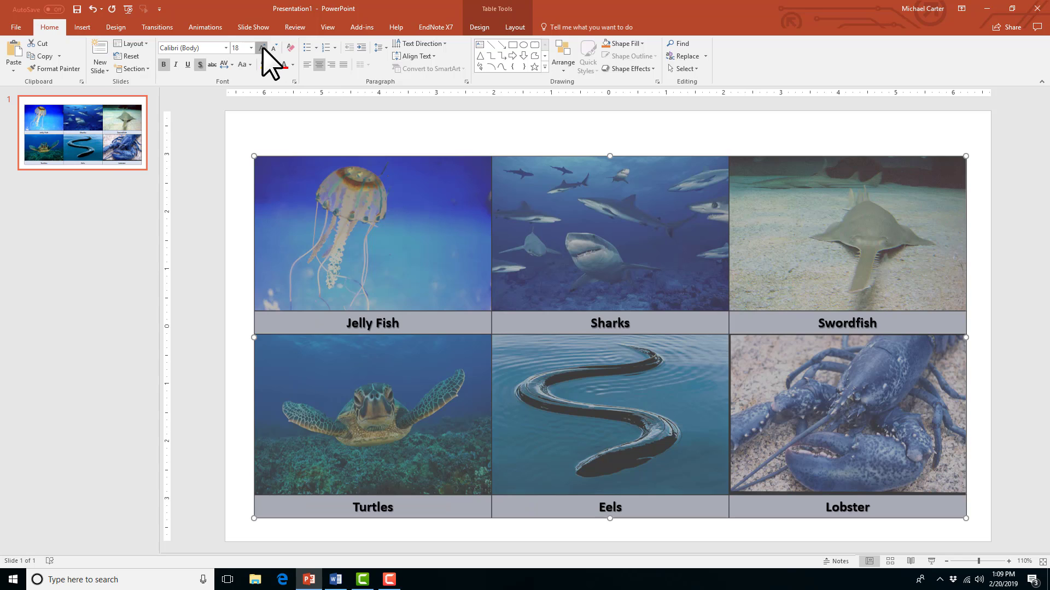
click(273, 48)
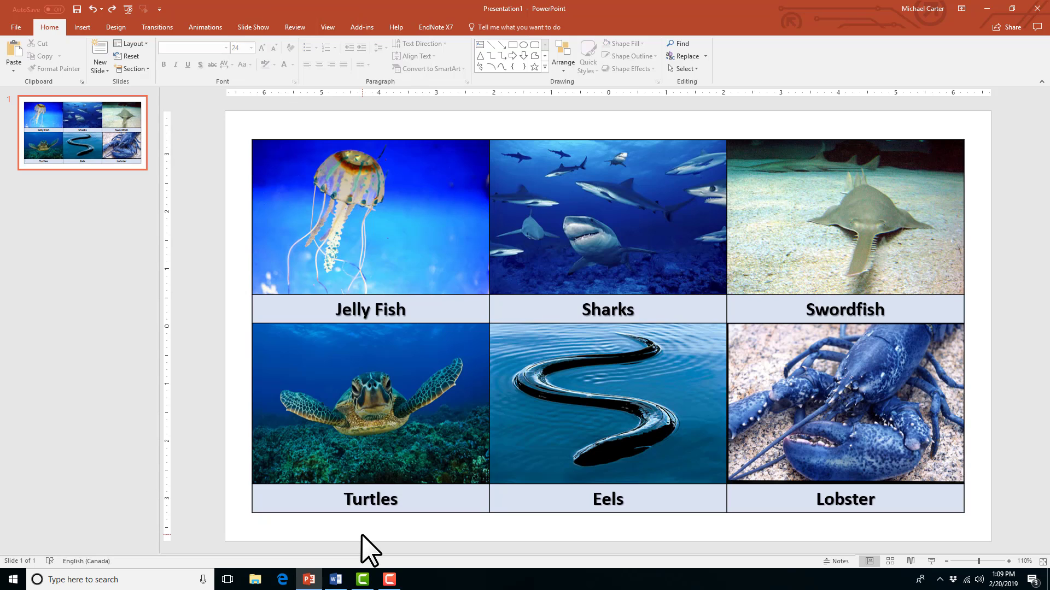
click(115, 28)
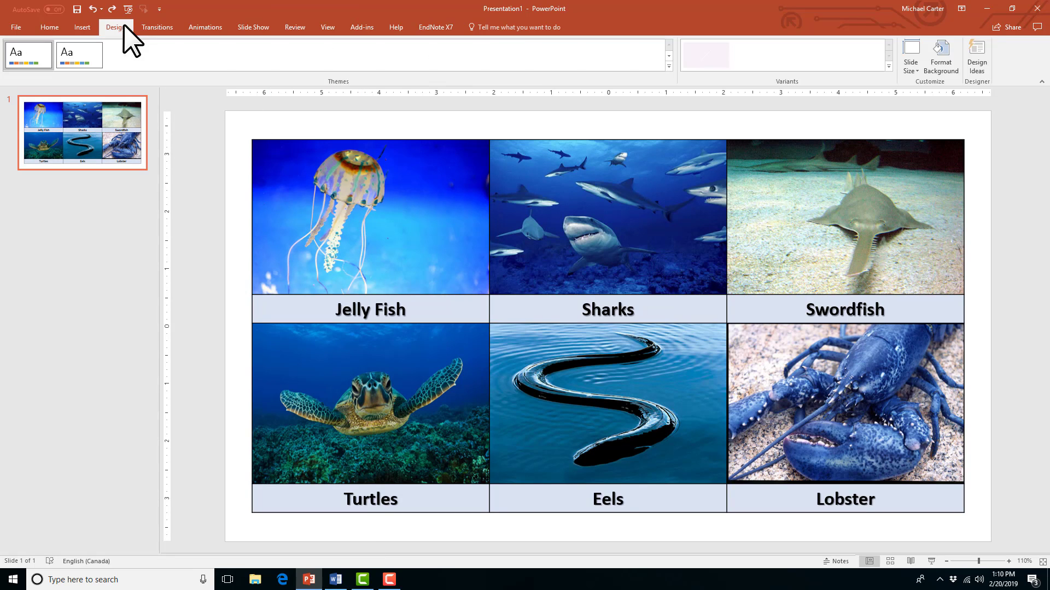
Step: Set the slide background to a Water droplets texture fill via Format Background
click(115, 27)
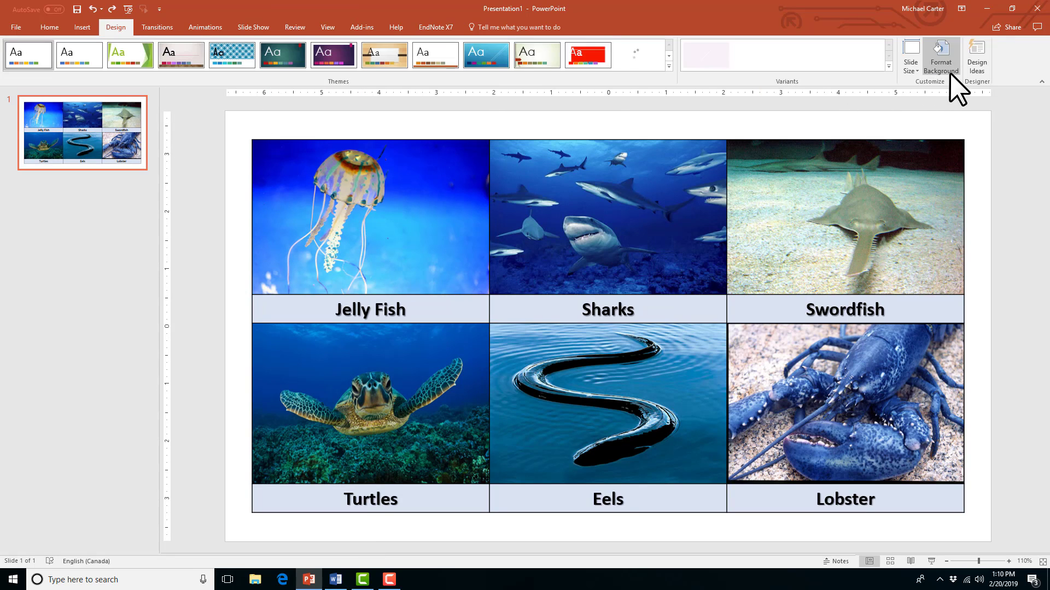
click(940, 57)
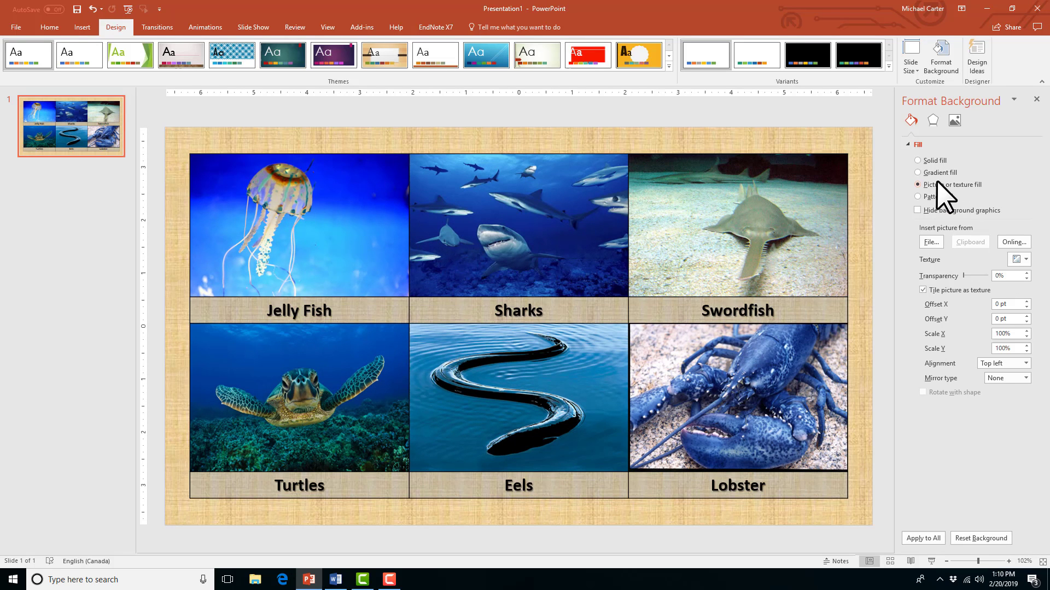
click(1020, 259)
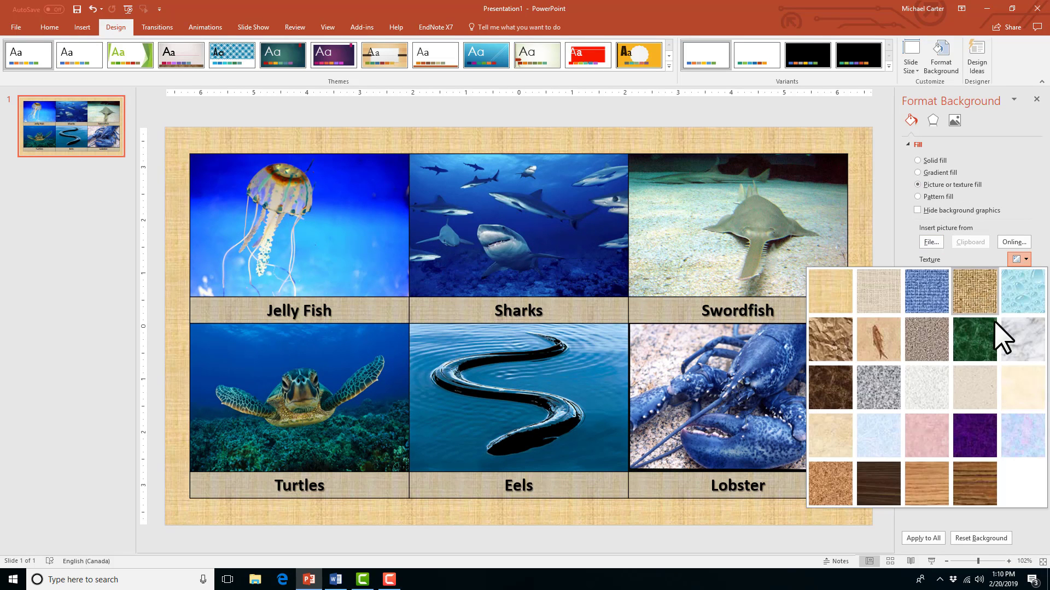
click(1023, 289)
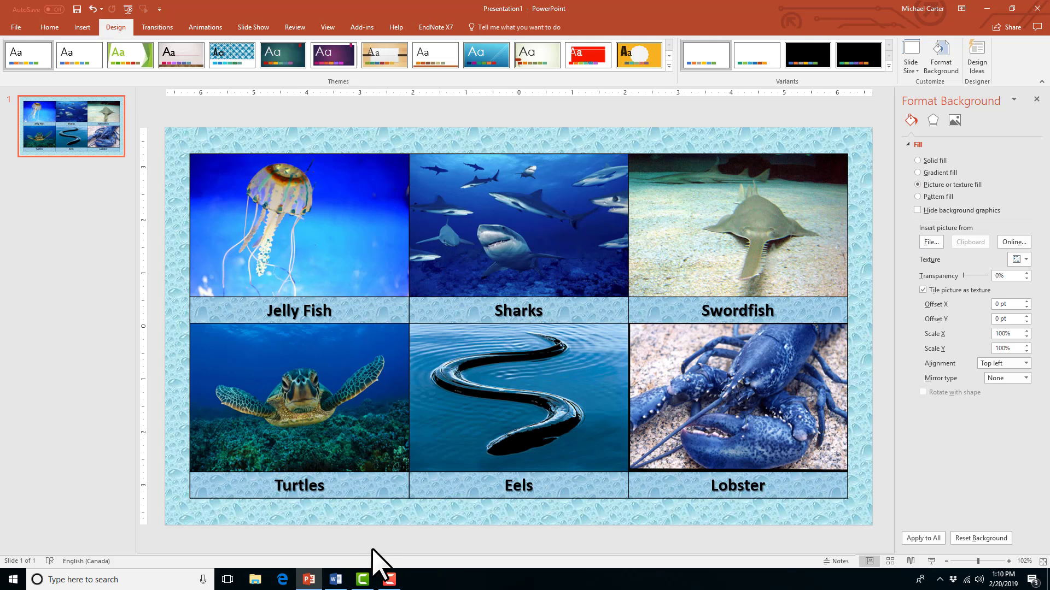